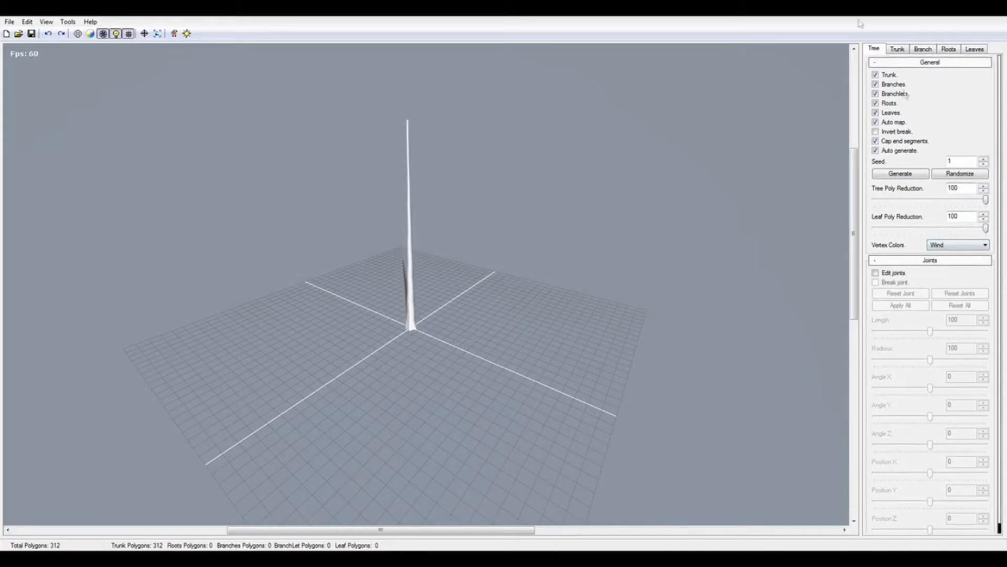
- Show the trunk settings for the bare single-trunk tree
click(897, 50)
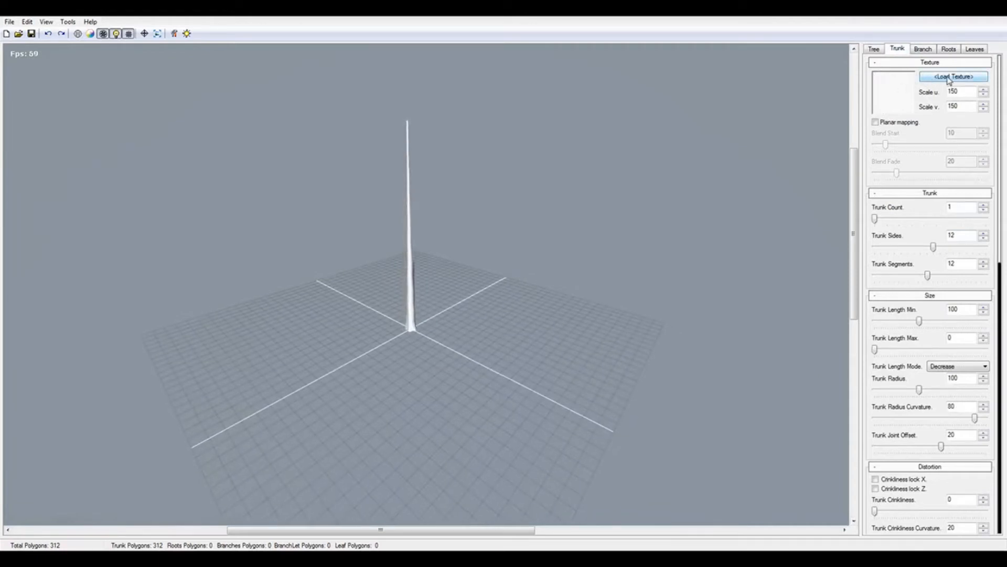
mouse_move(521, 200)
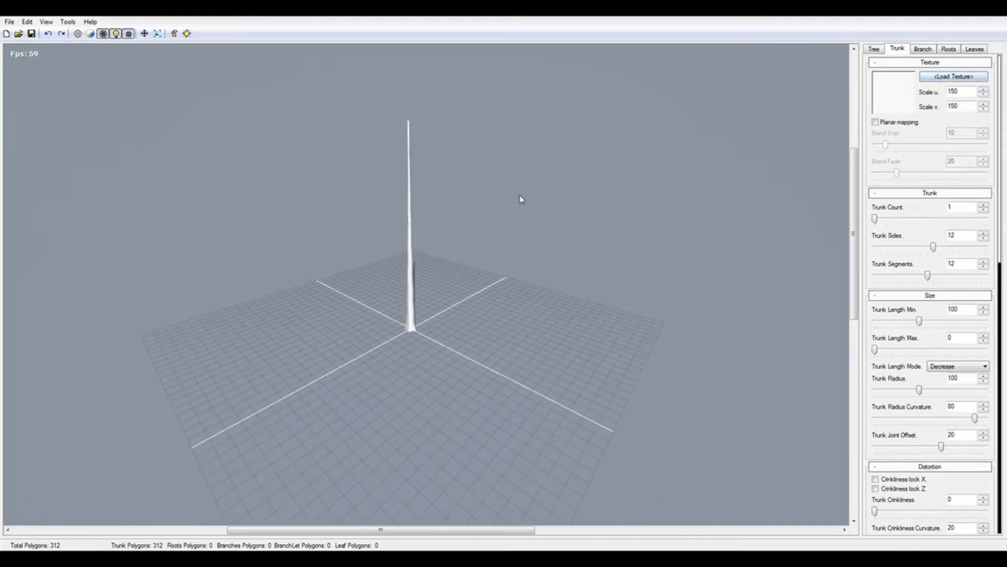
mouse_move(48, 106)
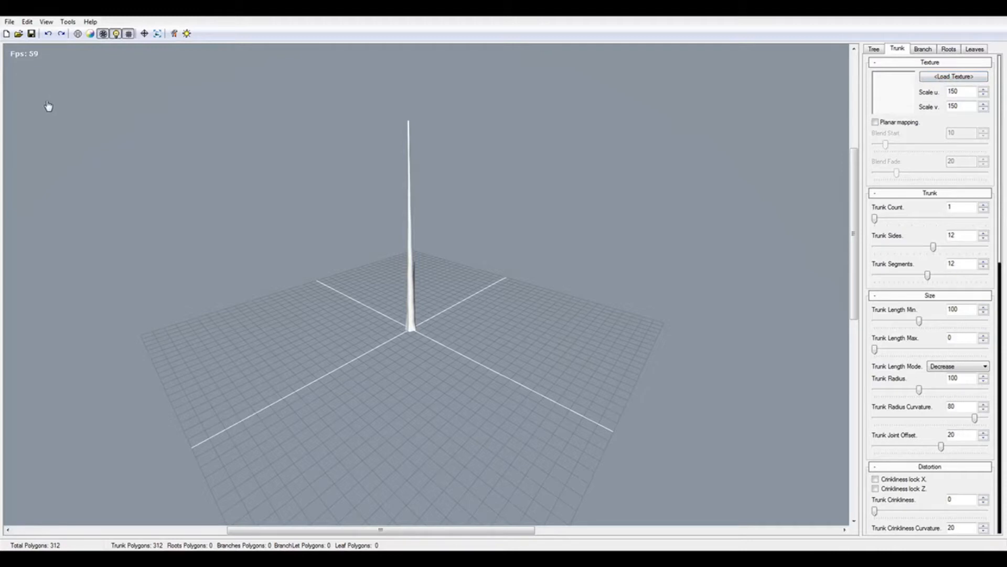
mouse_move(352, 164)
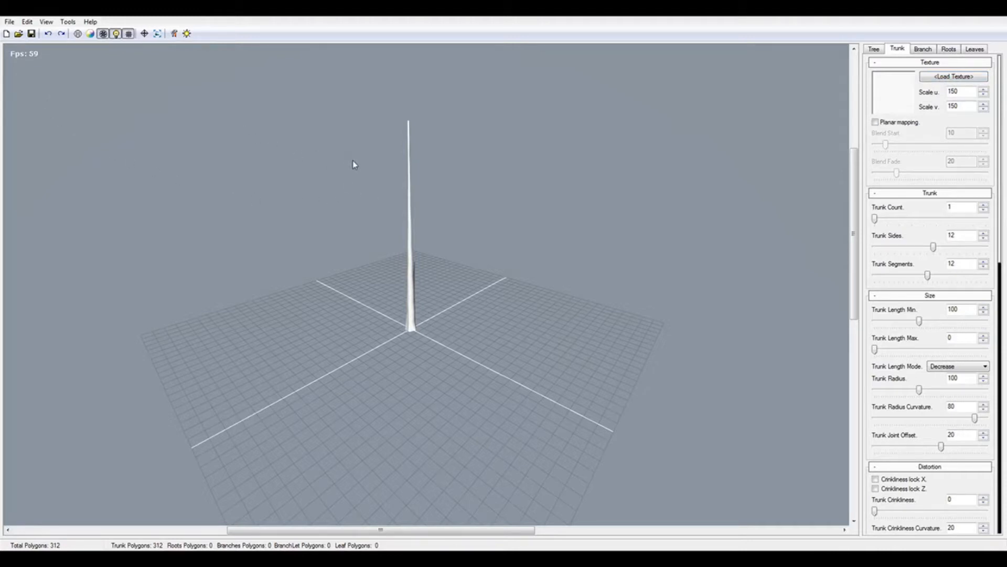
mouse_move(9, 262)
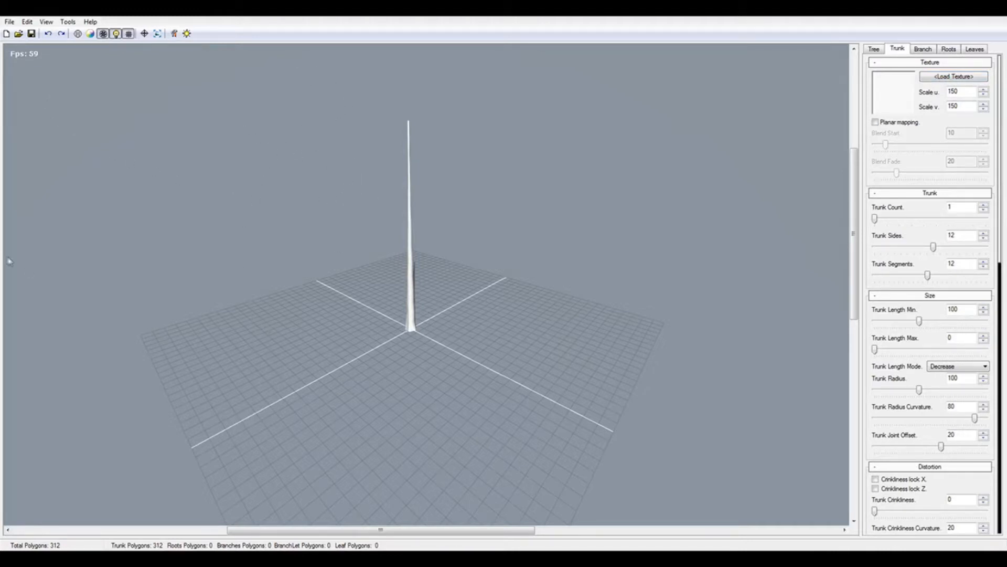
mouse_move(521, 242)
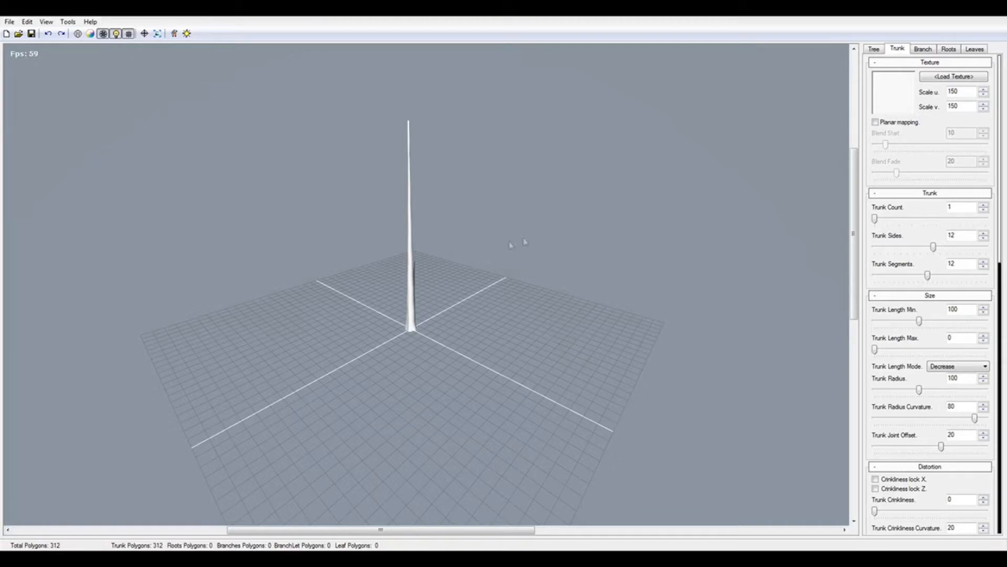
- Load coniferbark_tex.tga onto the trunk, try scale 200, then settle both scales at 150
click(953, 77)
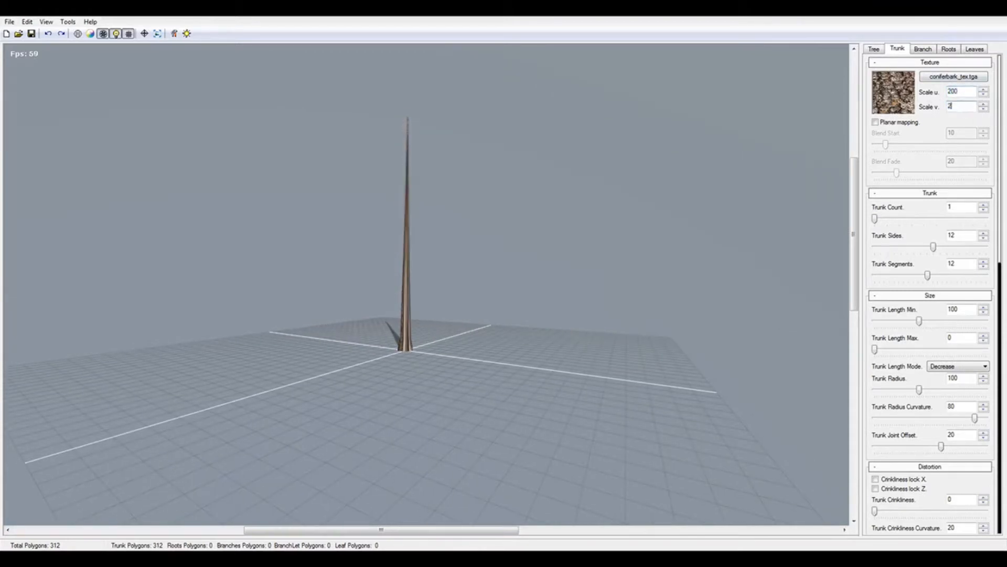
text(200)
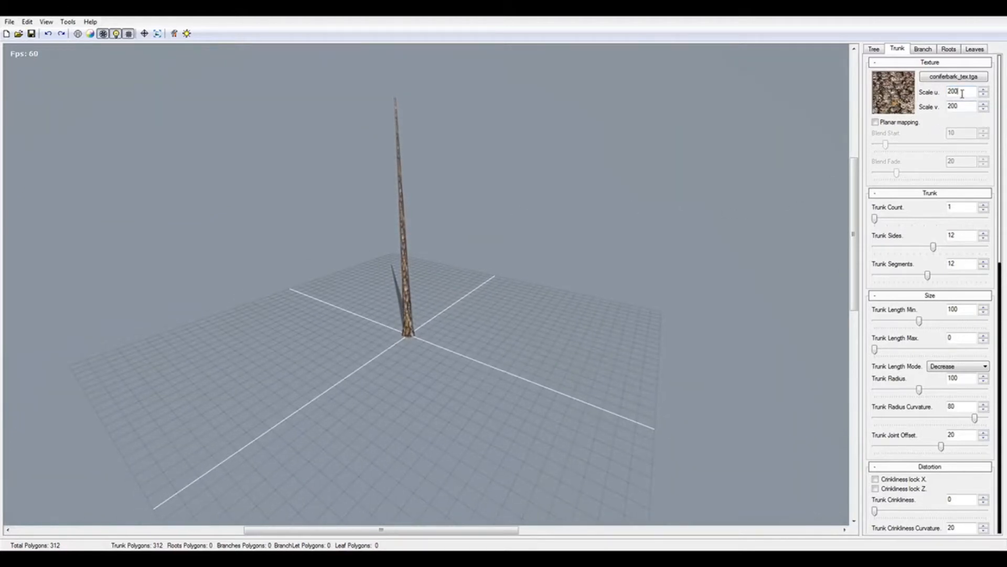
text(150)
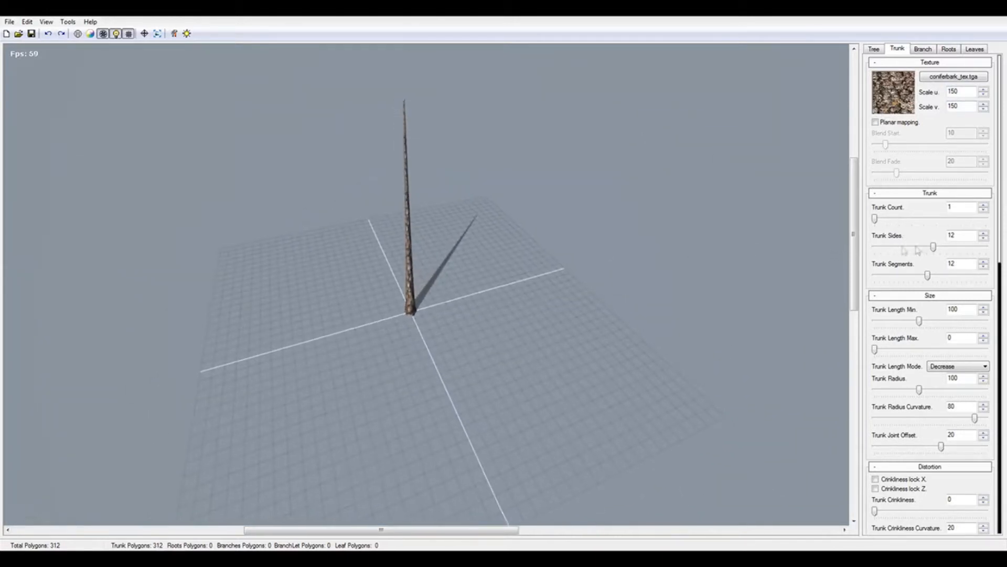
- Keep a single trunk and reduce it to 10 sides and 8 segments (180 polygons)
drag(875, 219, 911, 218)
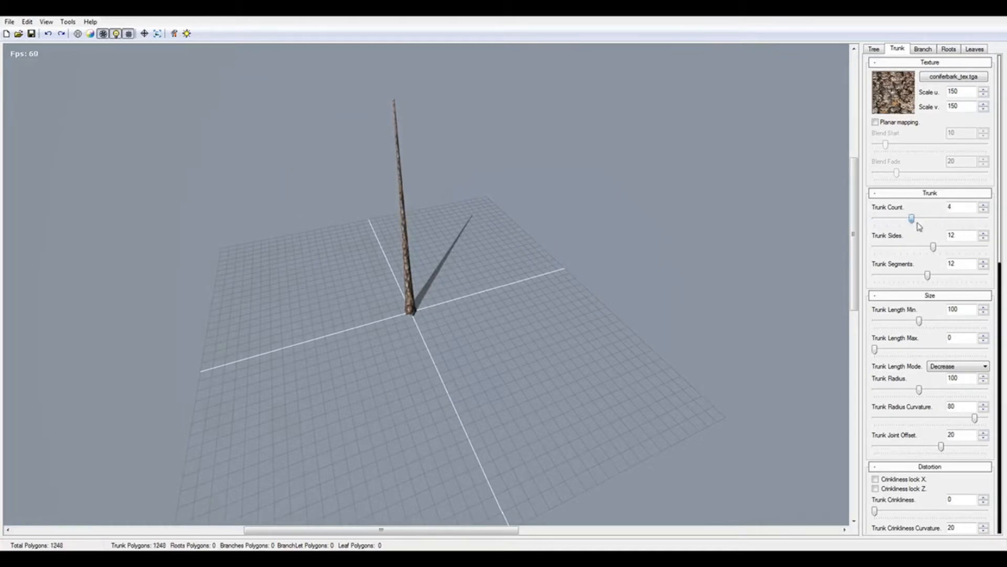
drag(911, 218, 875, 218)
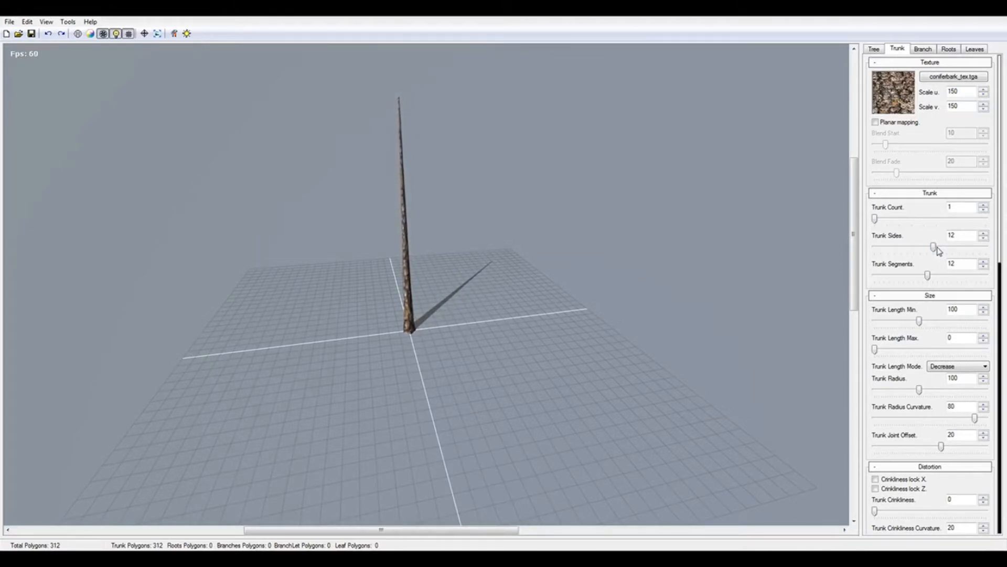
drag(934, 247, 927, 246)
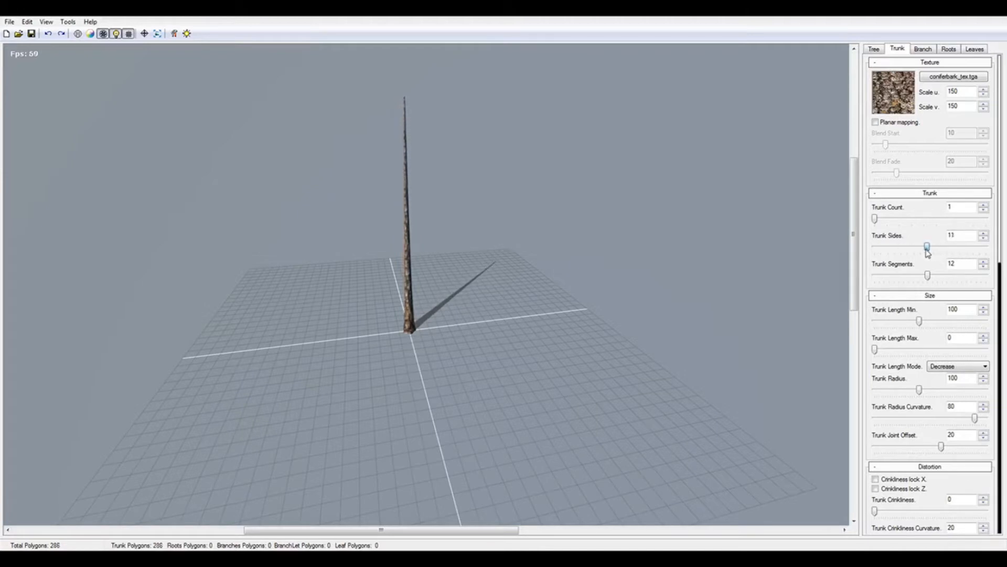
drag(926, 246, 920, 247)
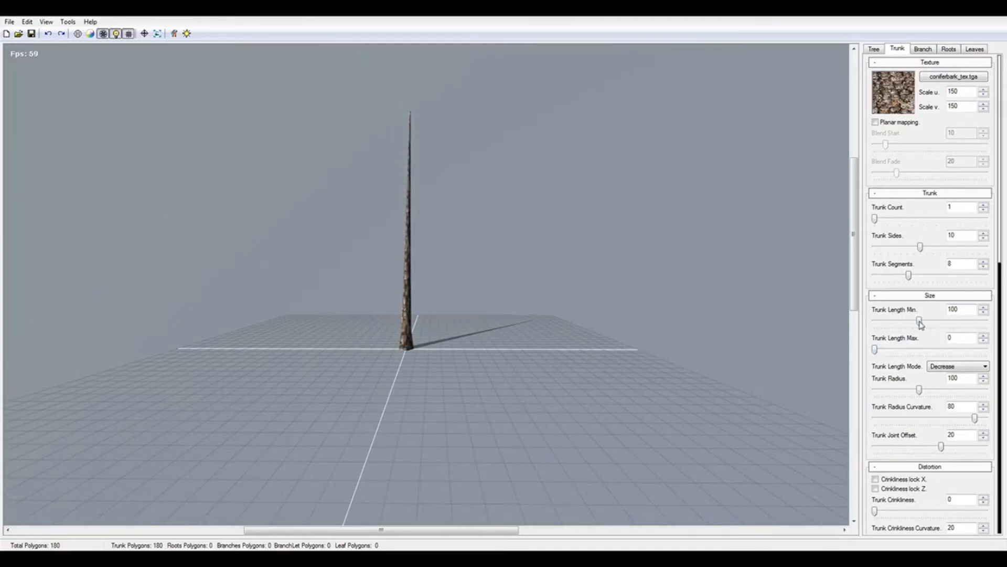
- Set trunk minimum length to 145 and trunk radius to 150
drag(896, 320, 938, 320)
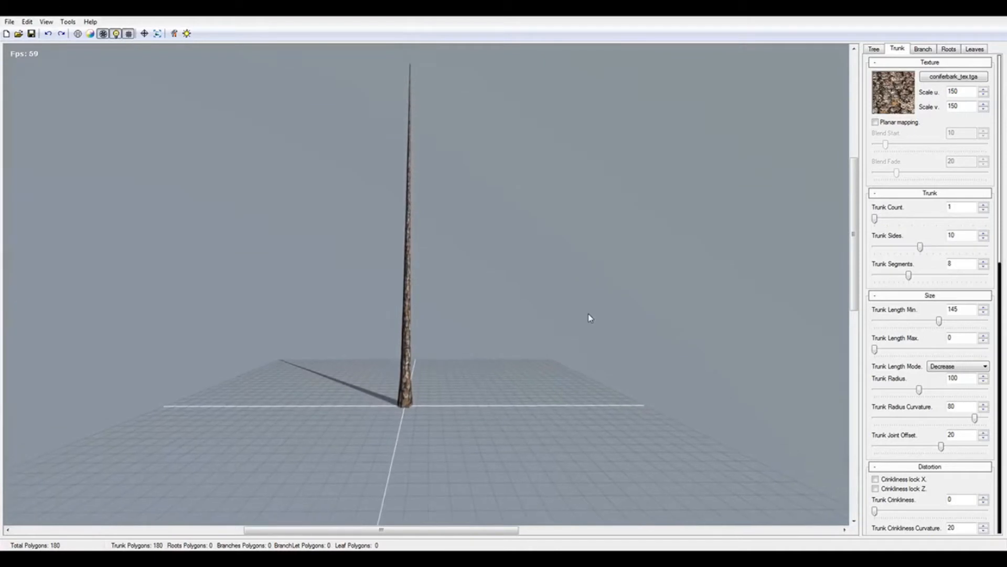
drag(919, 390, 923, 391)
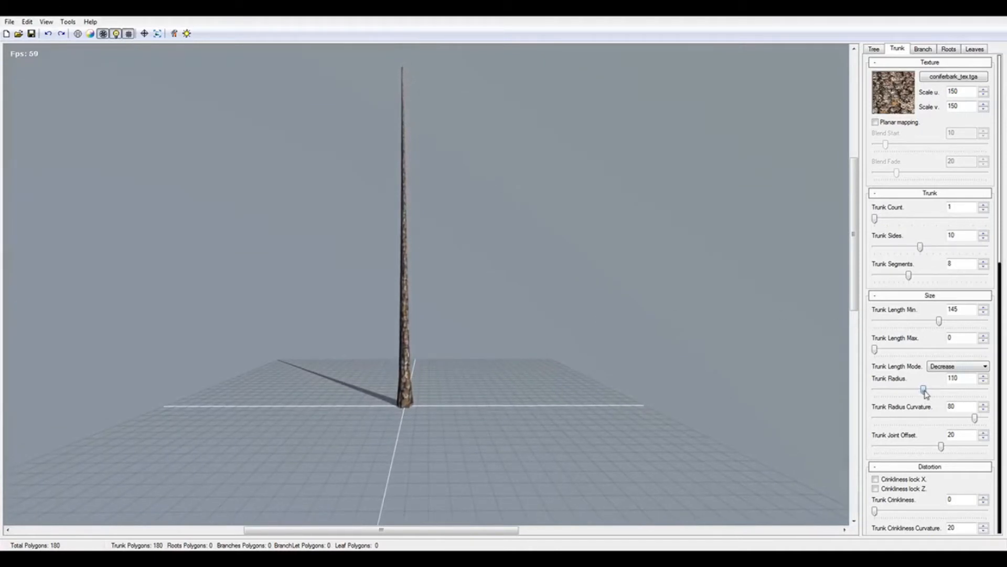
drag(923, 390, 941, 390)
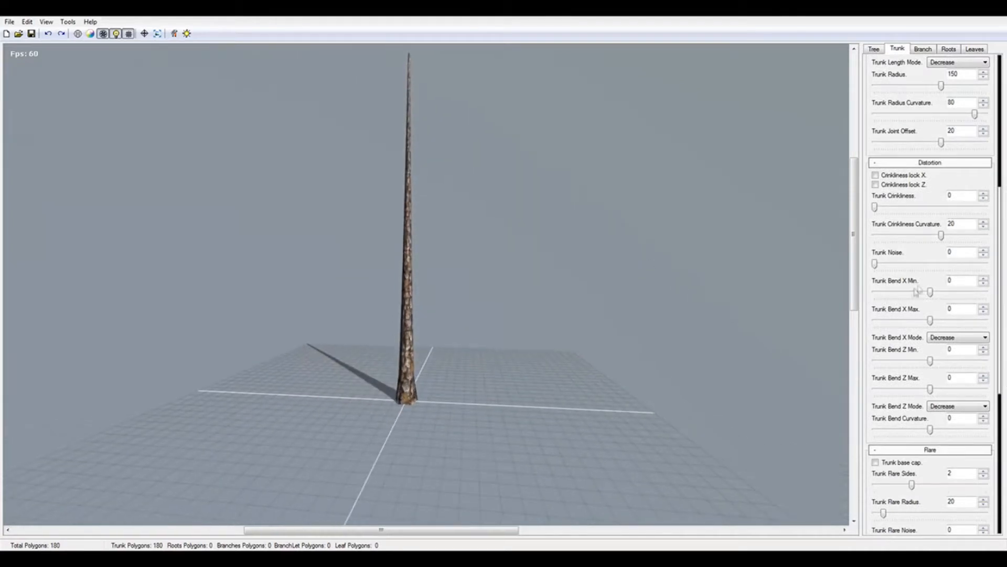
drag(912, 291, 944, 291)
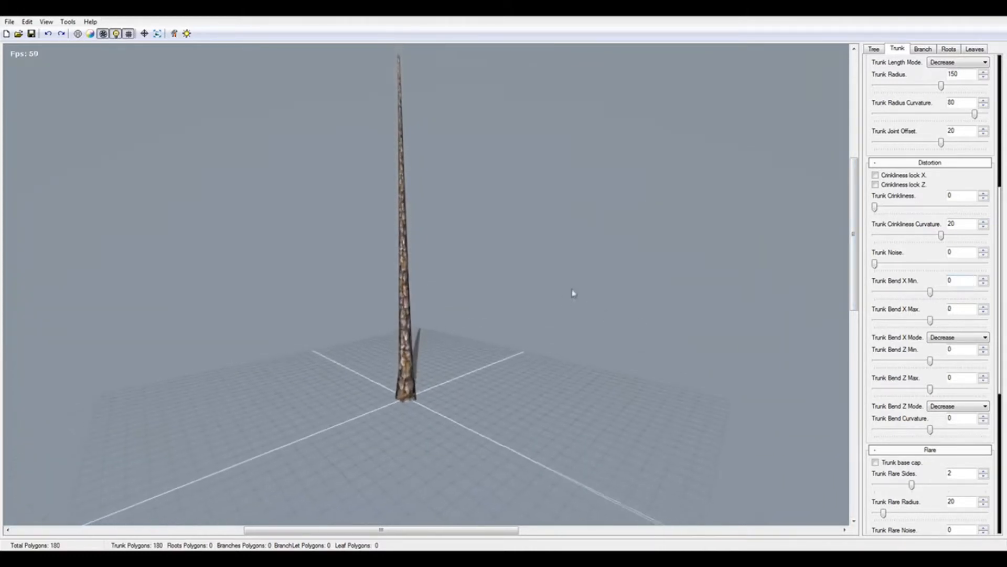
- Add branches with 4 sides and 6 segments, plus 45 branchlets
click(922, 49)
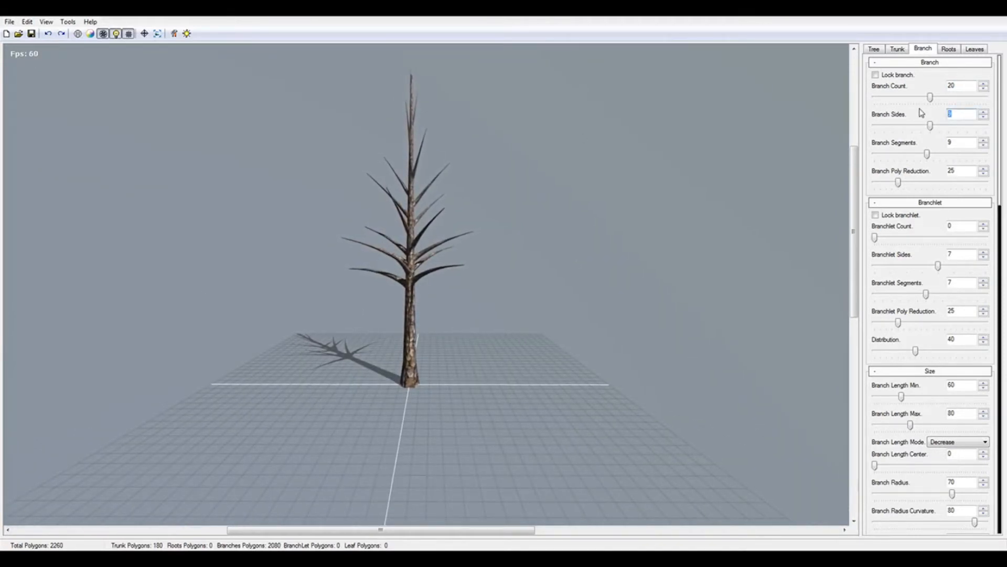
click(985, 116)
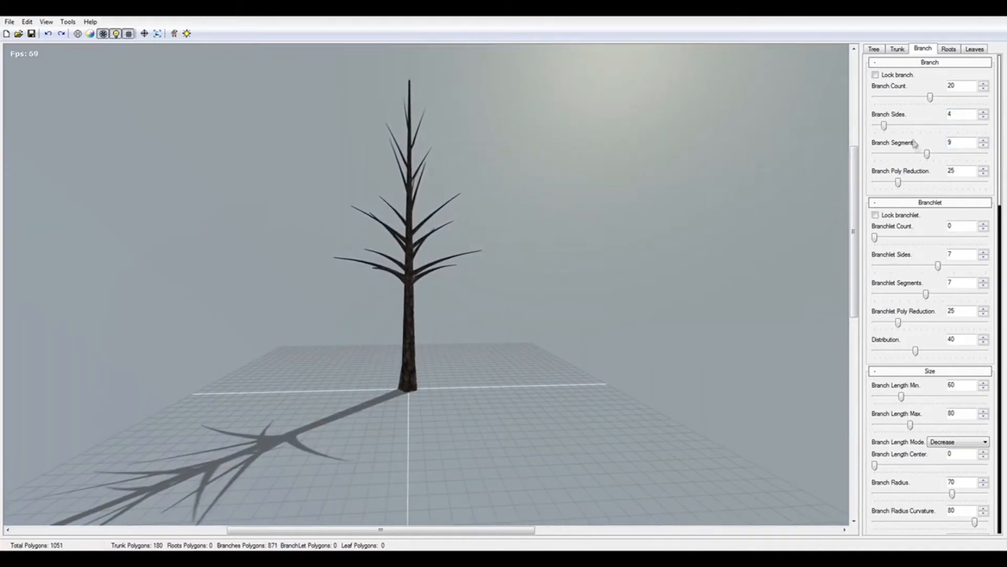
click(984, 145)
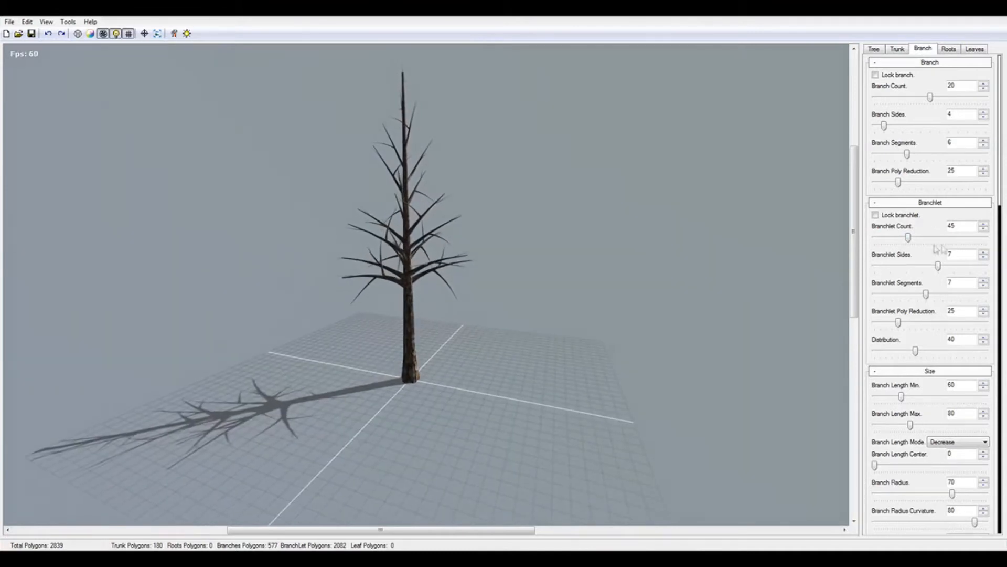
- Remove the branchlets and try capping the longest branches around length 60
drag(907, 237, 876, 237)
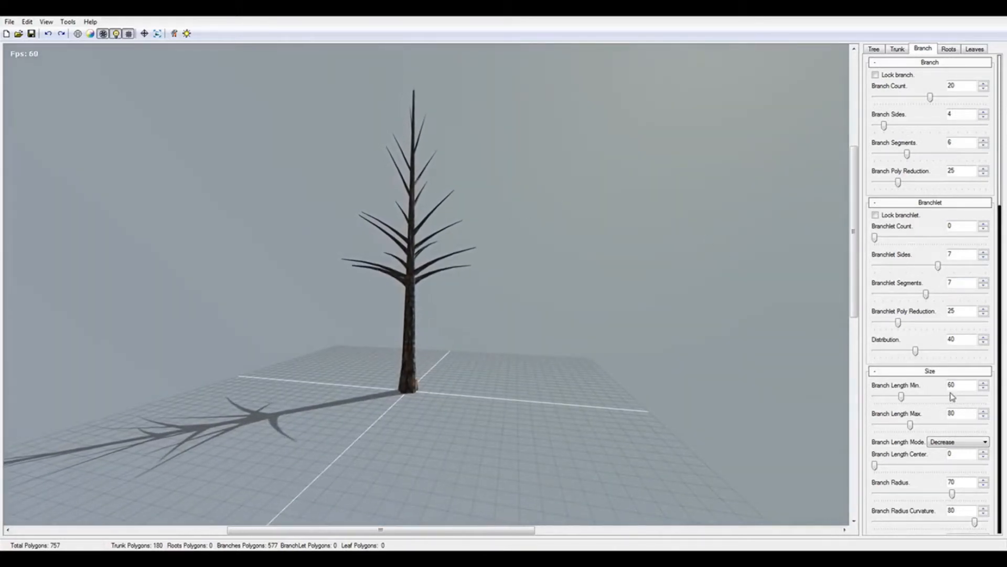
drag(911, 424, 920, 423)
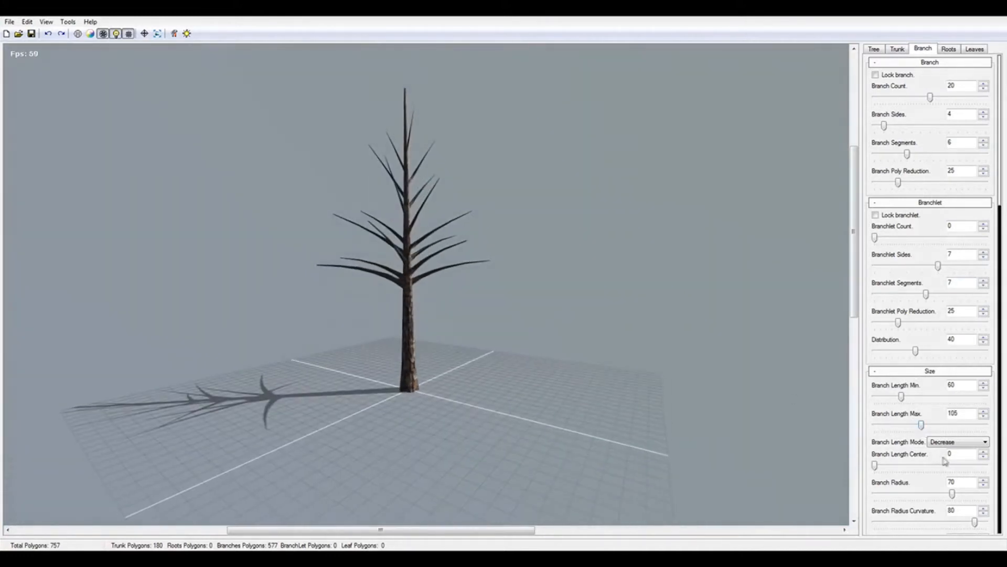
drag(920, 424, 908, 423)
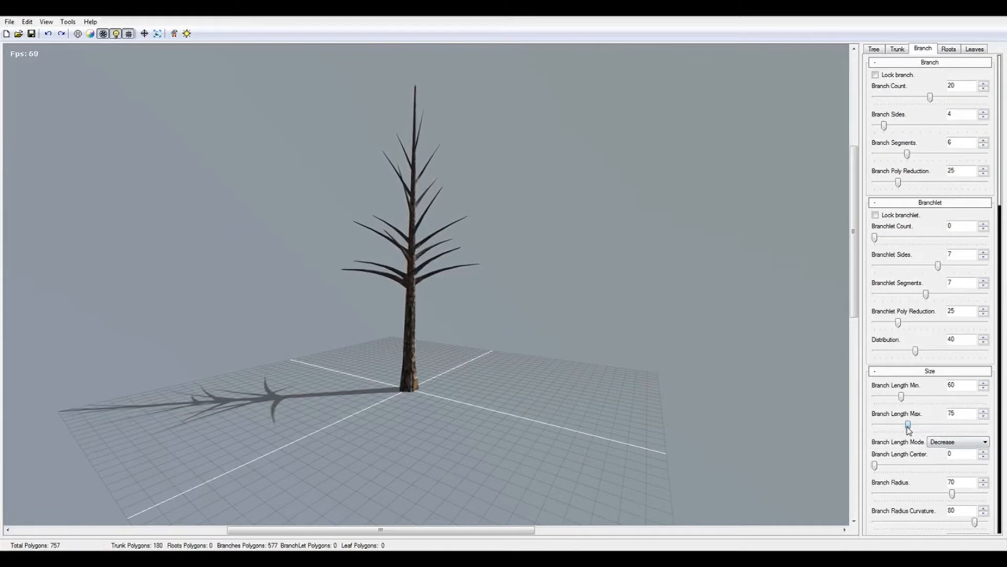
drag(907, 425, 902, 425)
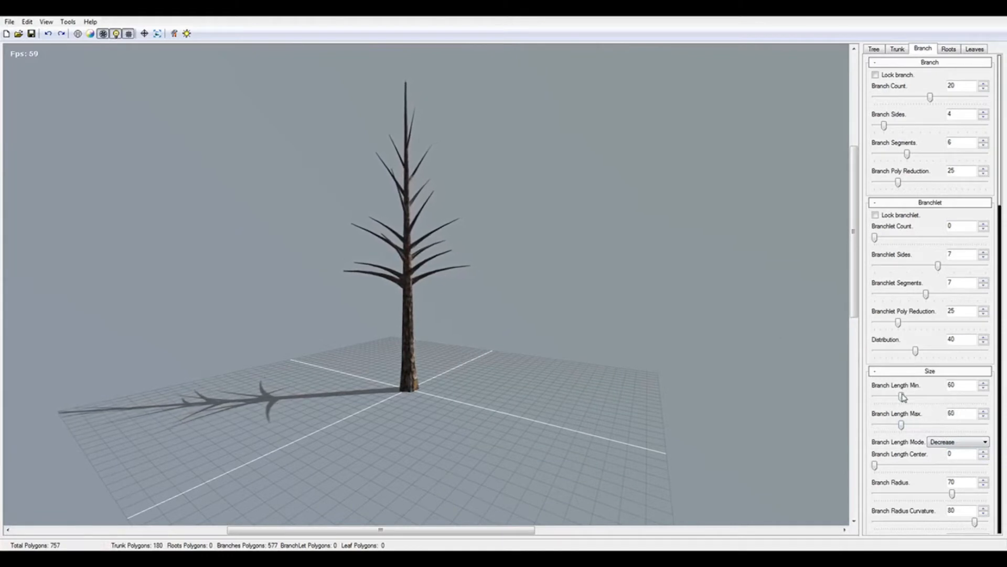
- Adjust minimum branch length and settle maximum branch length at 80
drag(902, 397, 882, 399)
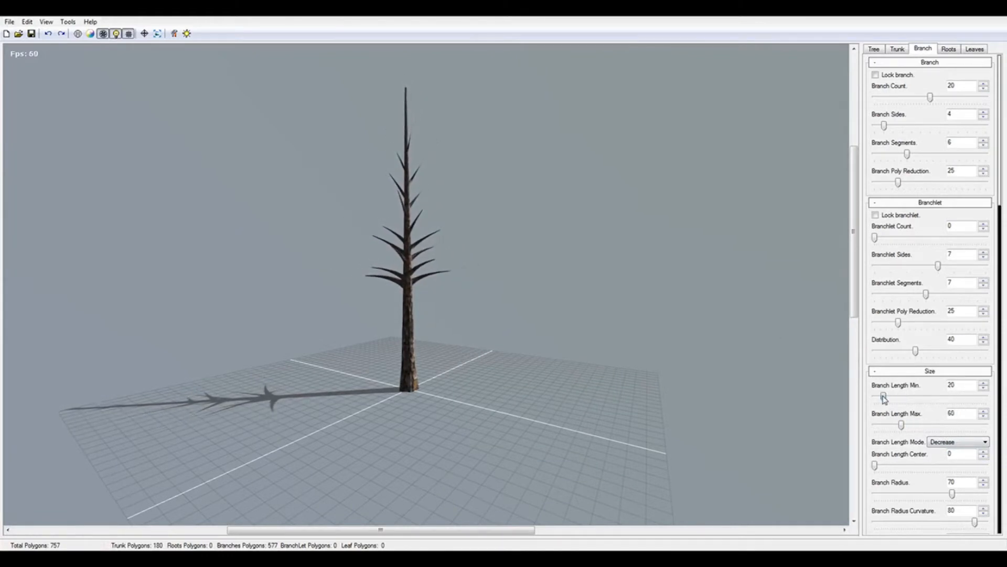
drag(884, 397, 903, 397)
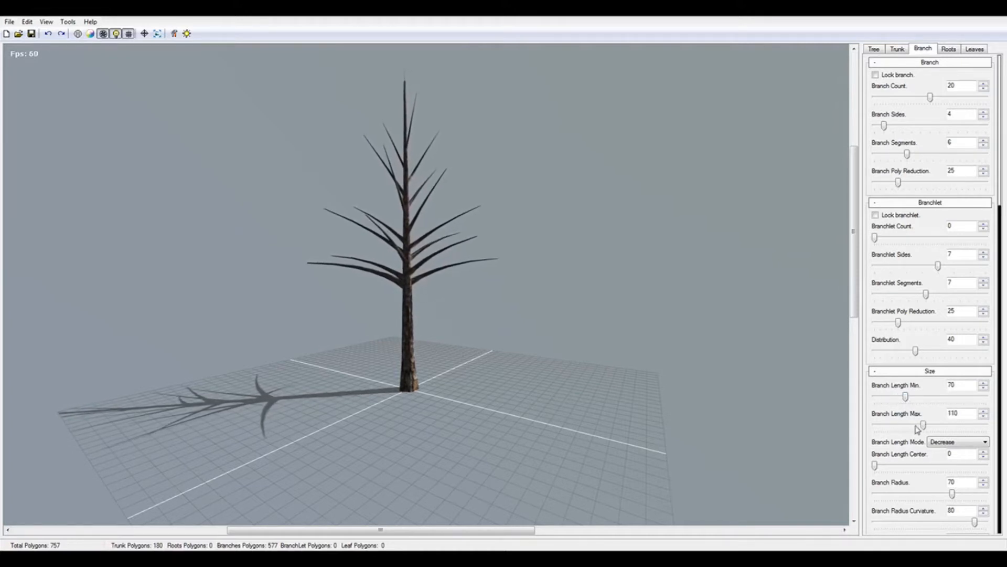
drag(920, 425, 909, 425)
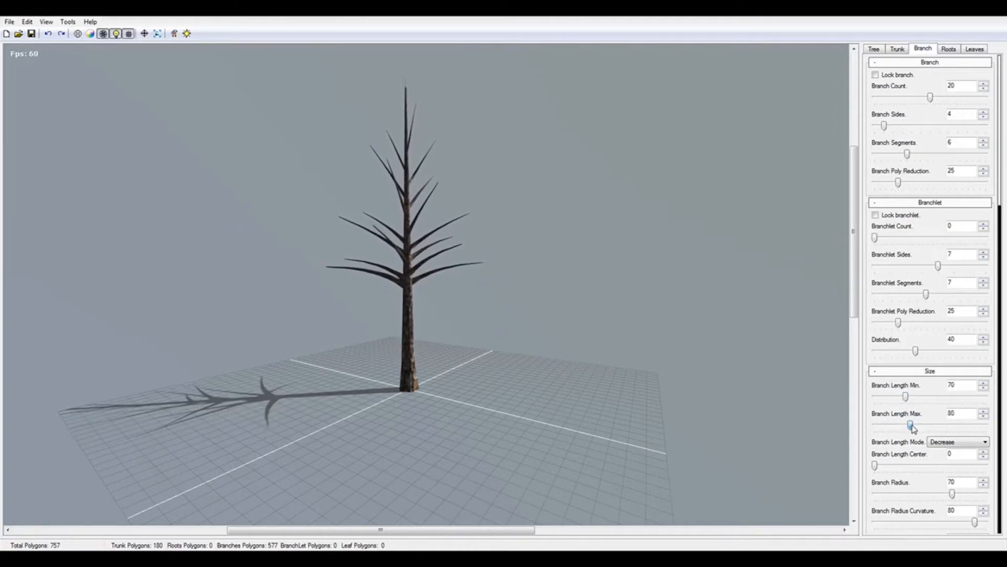
- Thin the branches to radius 50 with radius base 92
scroll(down, 3)
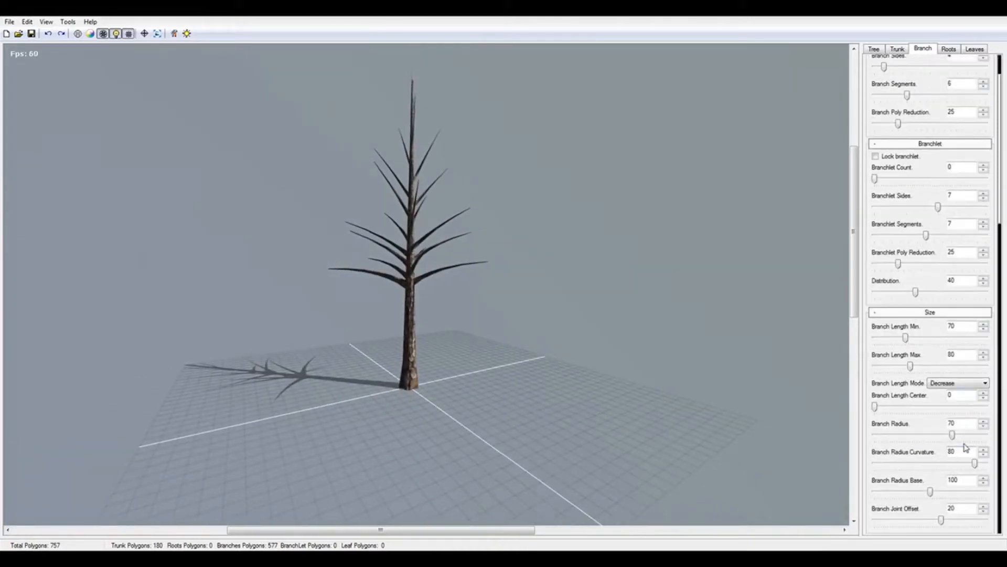
drag(952, 434, 935, 435)
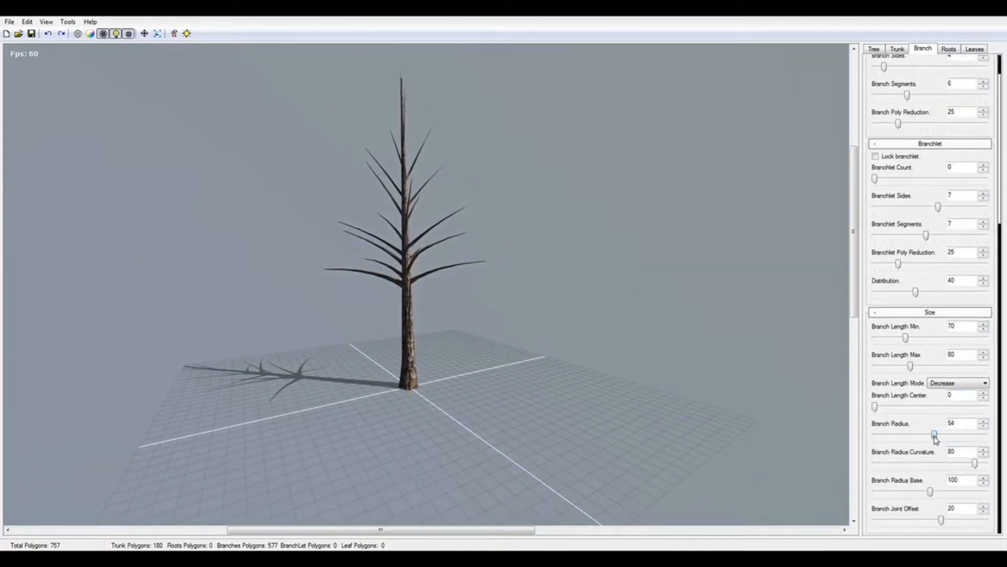
drag(935, 434, 931, 434)
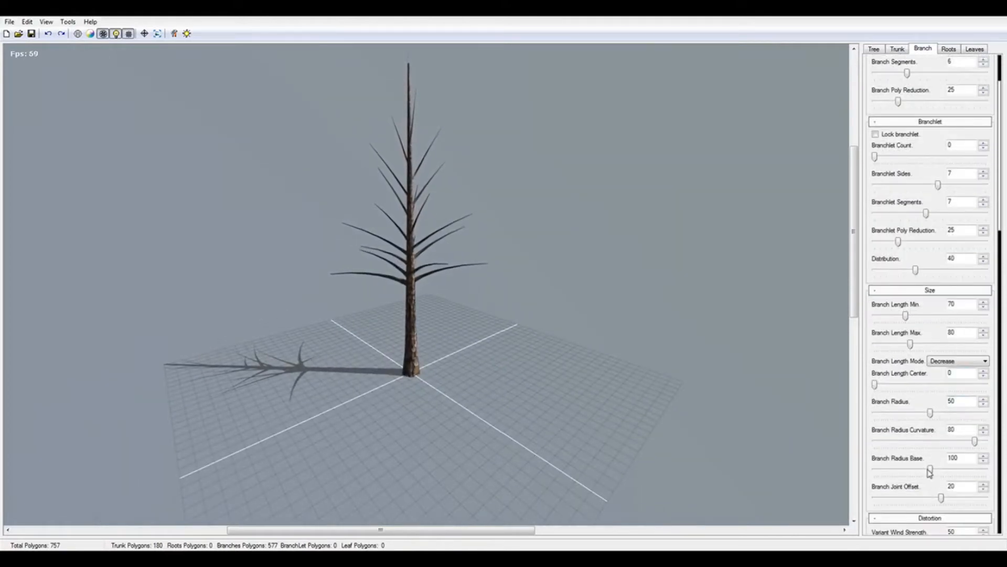
drag(931, 469, 925, 469)
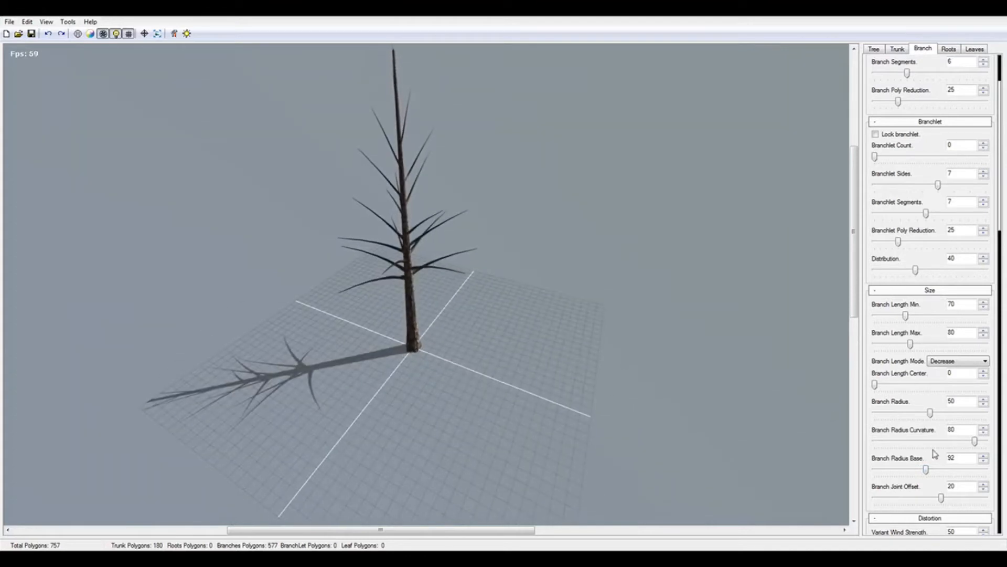
- Start the branches higher, with branch position minimum at 60
scroll(down, 3)
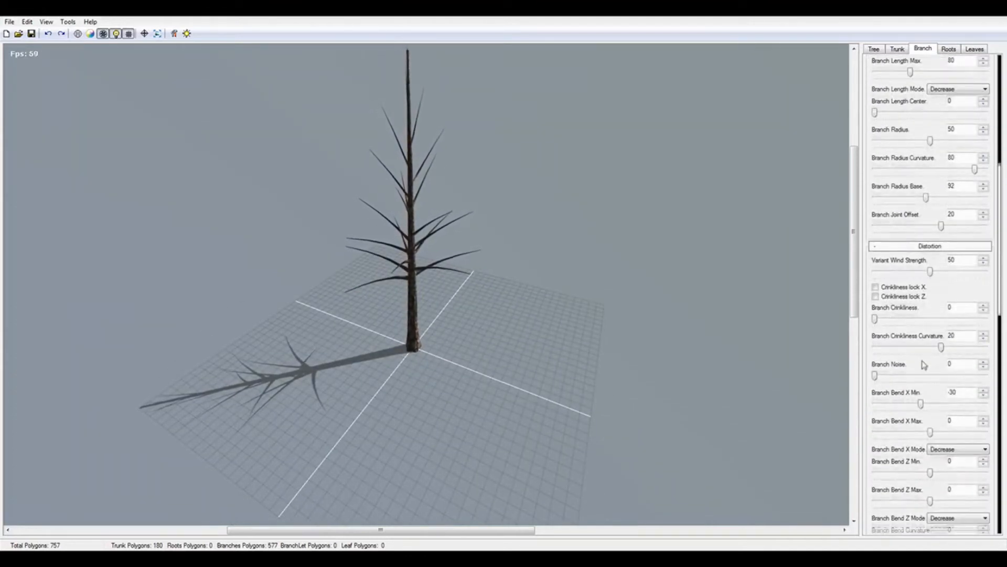
scroll(down, 3)
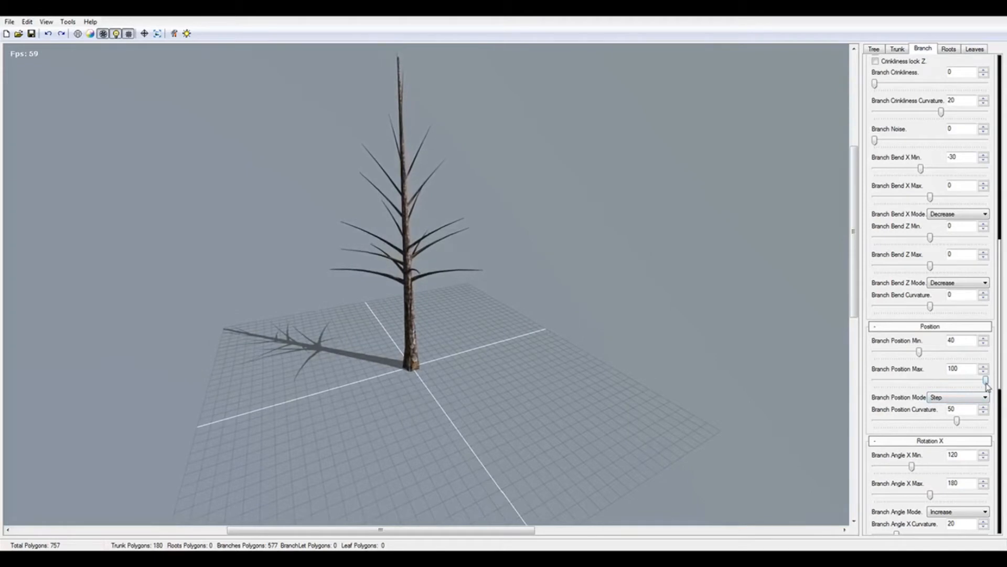
drag(985, 380, 957, 380)
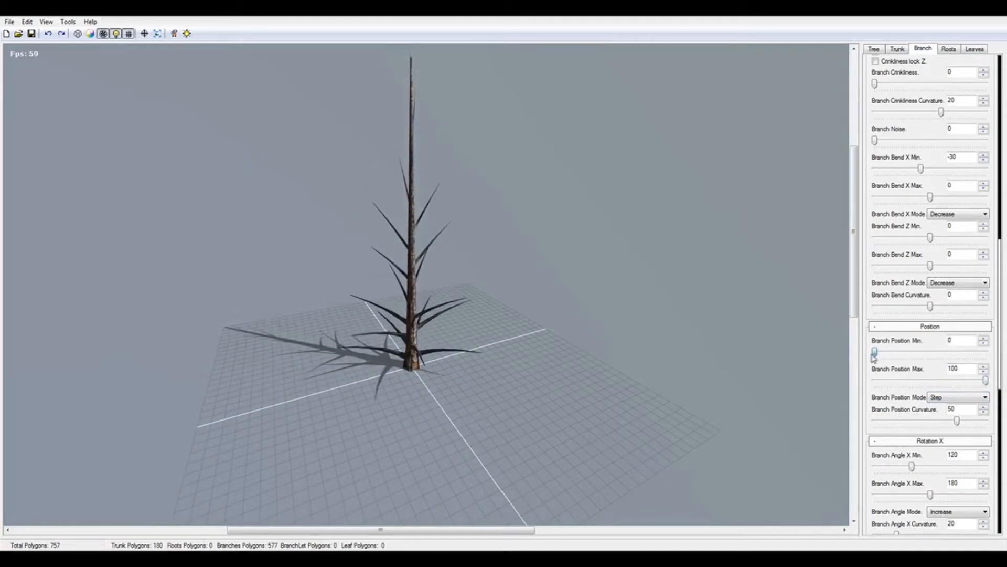
drag(876, 351, 888, 352)
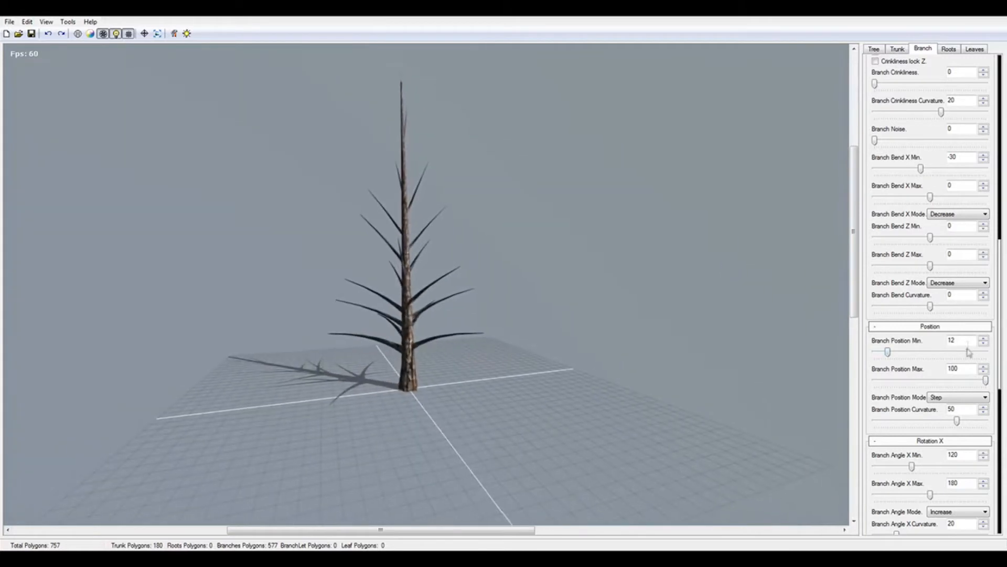
drag(888, 352, 943, 351)
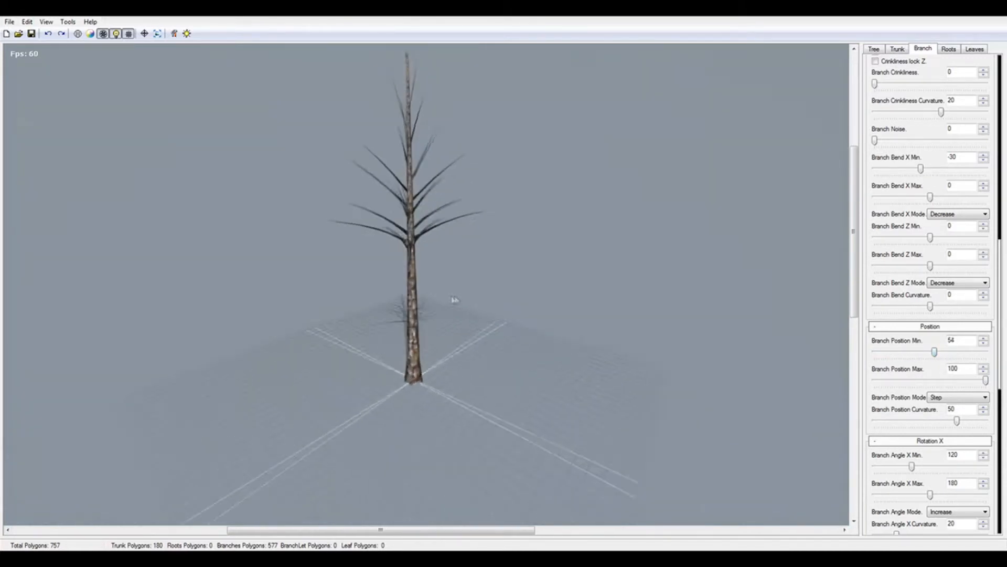
drag(454, 299, 445, 397)
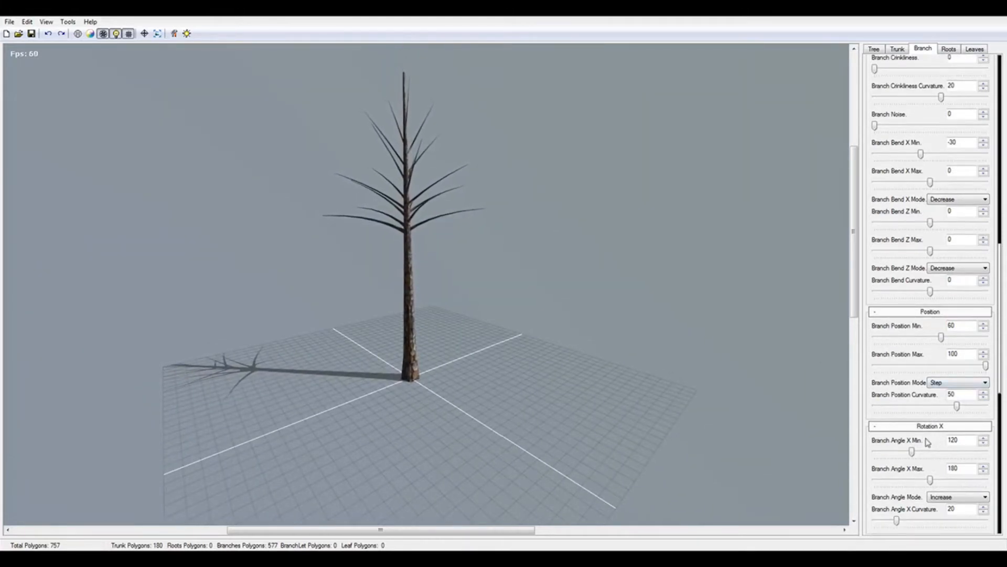
scroll(down, 3)
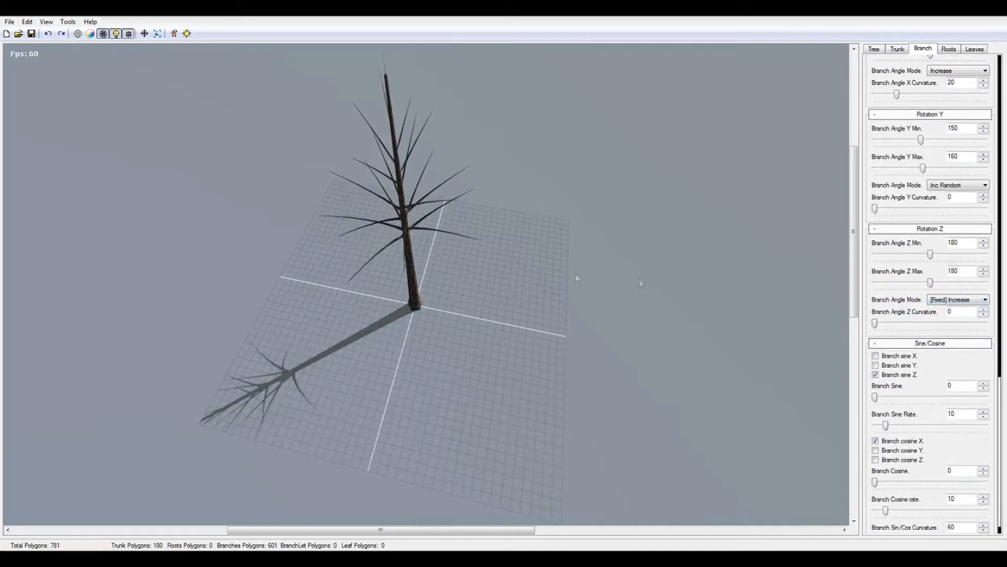
drag(876, 397, 945, 397)
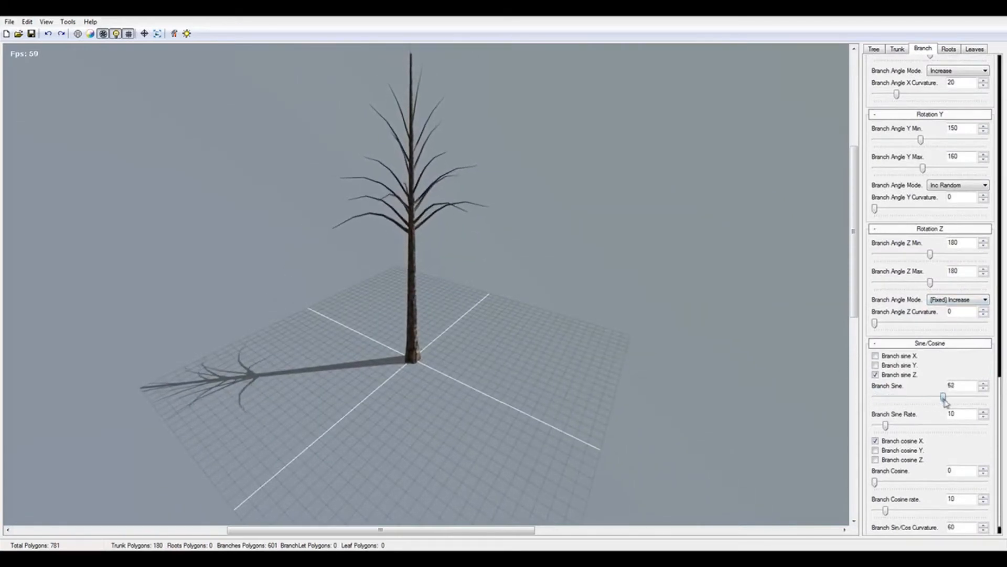
drag(944, 396, 963, 396)
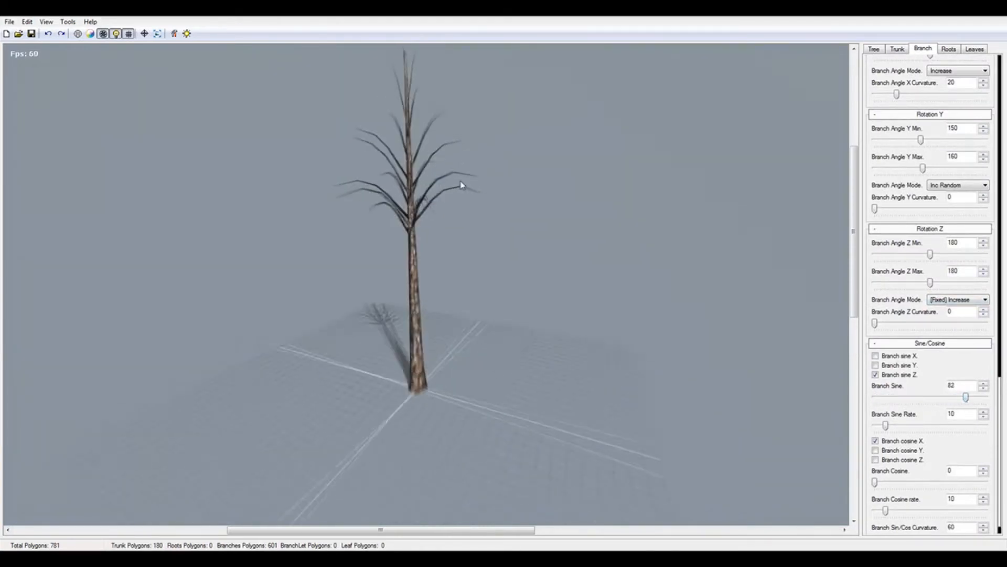
drag(965, 396, 984, 396)
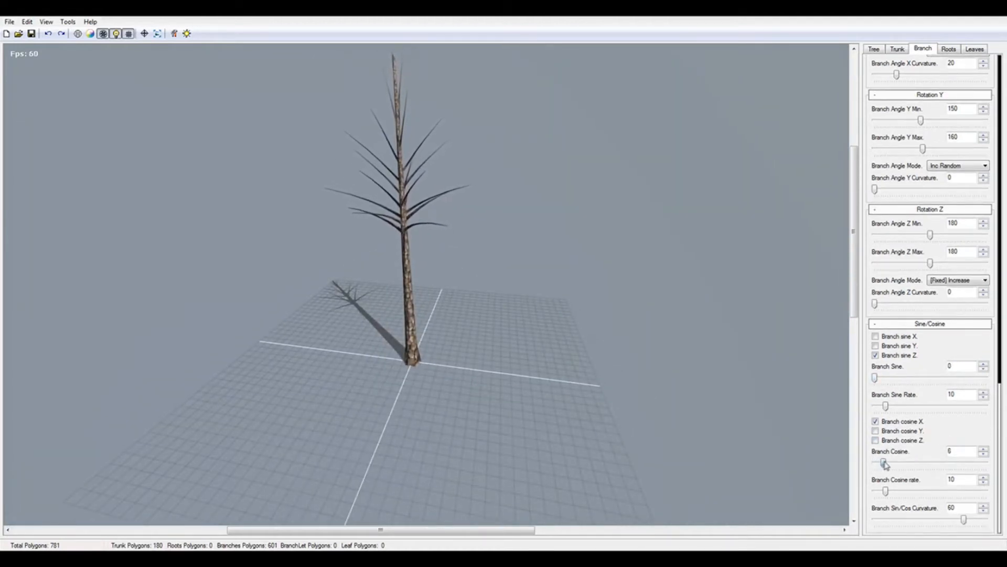
drag(886, 462, 947, 463)
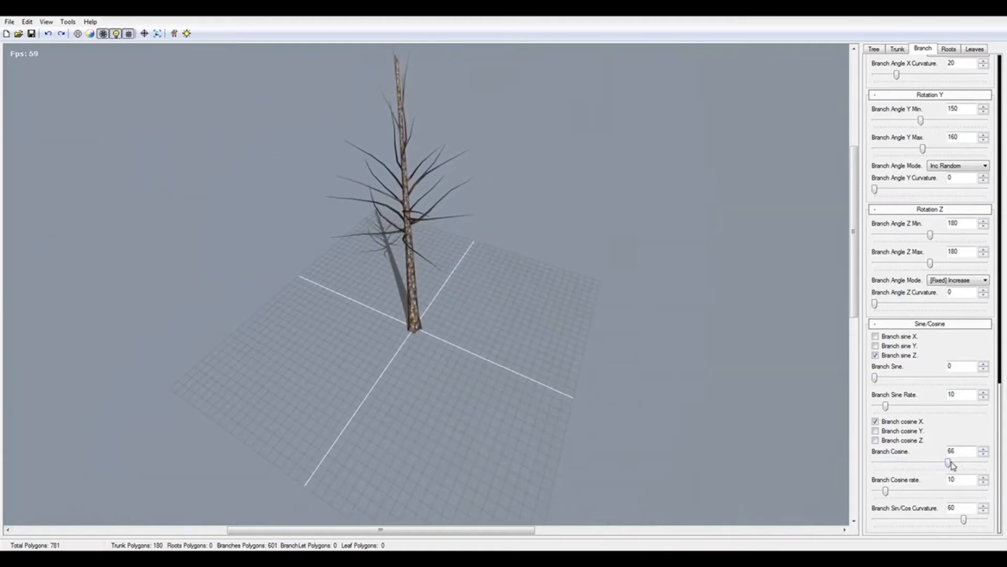
drag(953, 463, 875, 463)
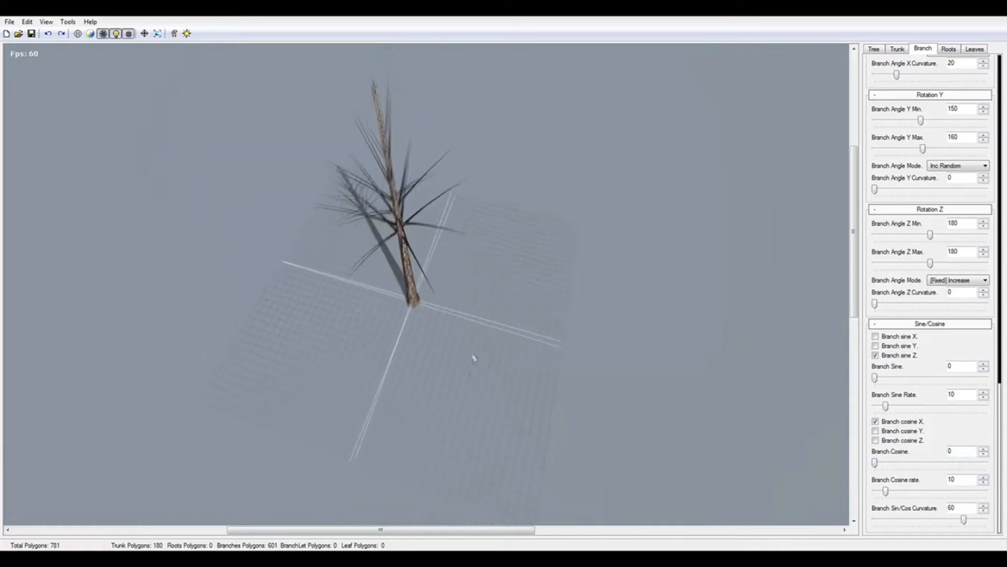
drag(875, 462, 890, 463)
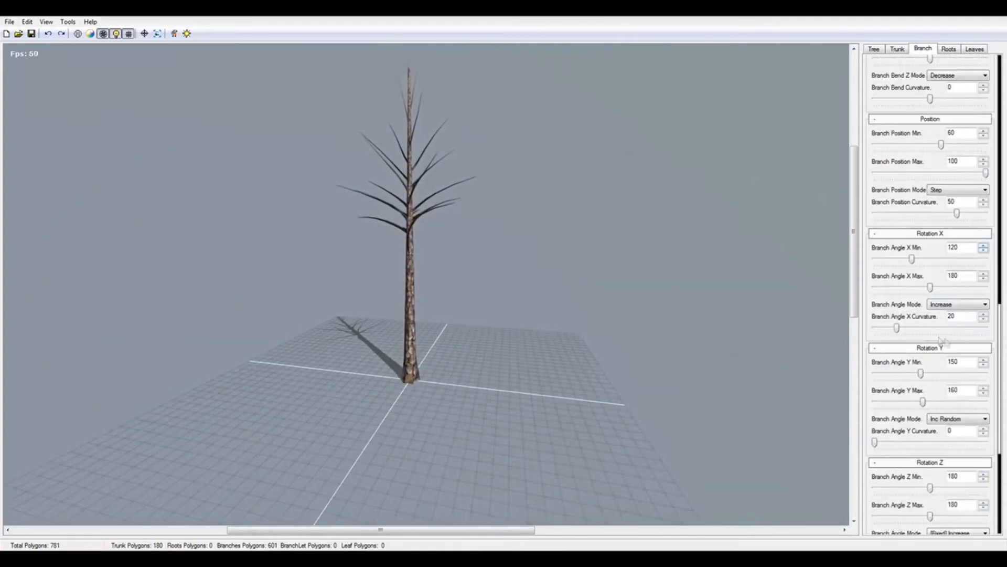
- Set branch X angle to 144–180, keep Y rotation at 150, and add a sine wave to the branches
scroll(down, 3)
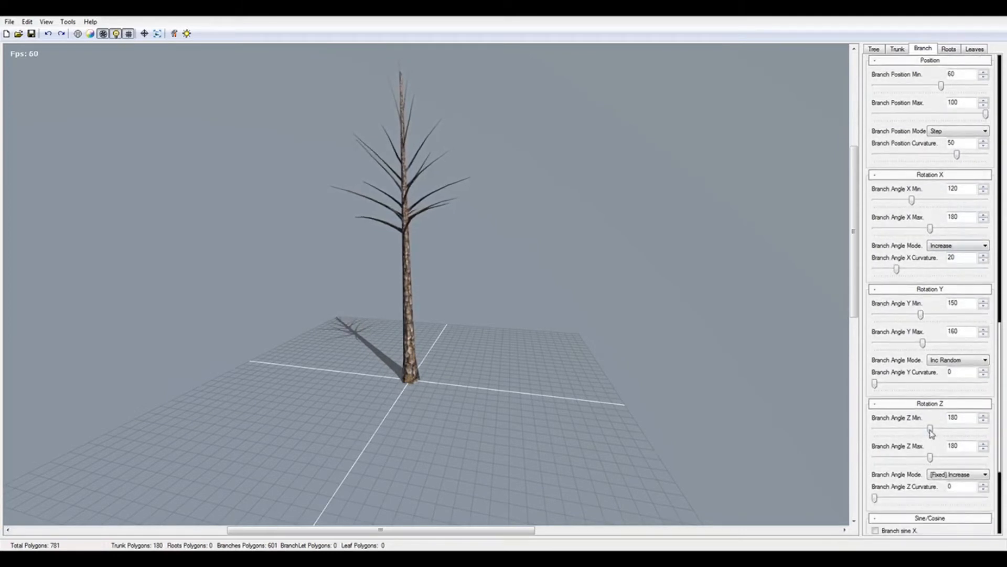
drag(930, 428, 892, 428)
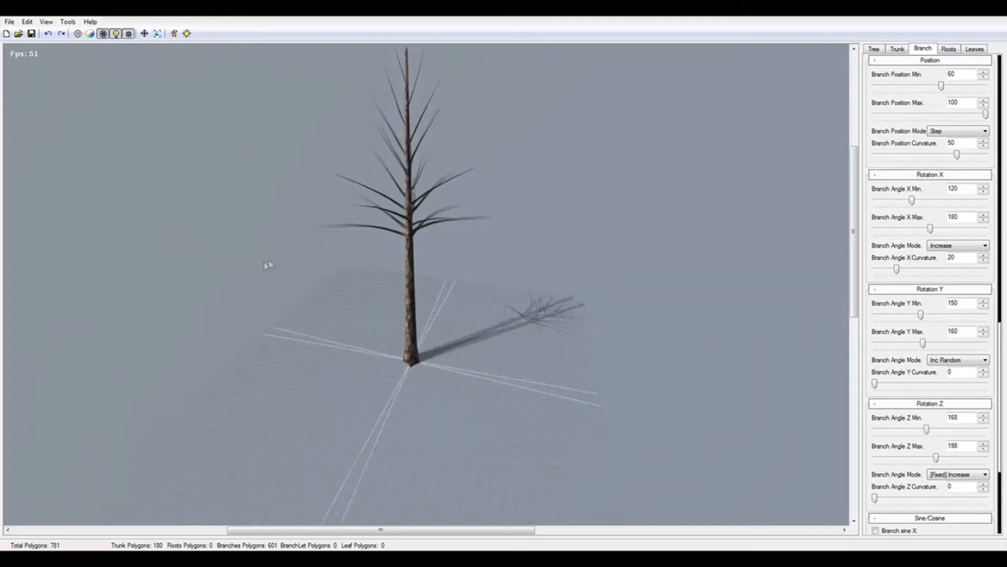
drag(920, 313, 935, 314)
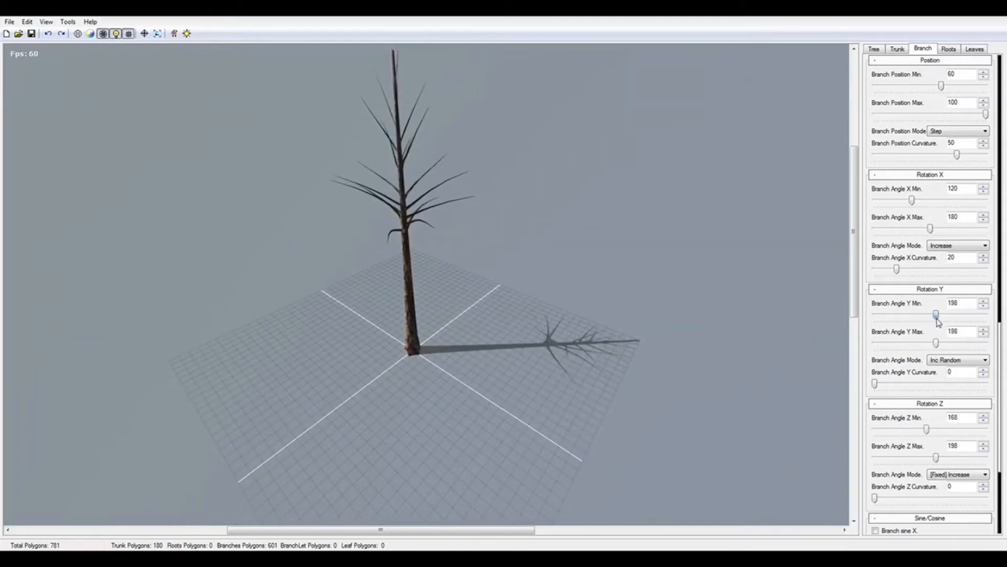
drag(936, 314, 920, 314)
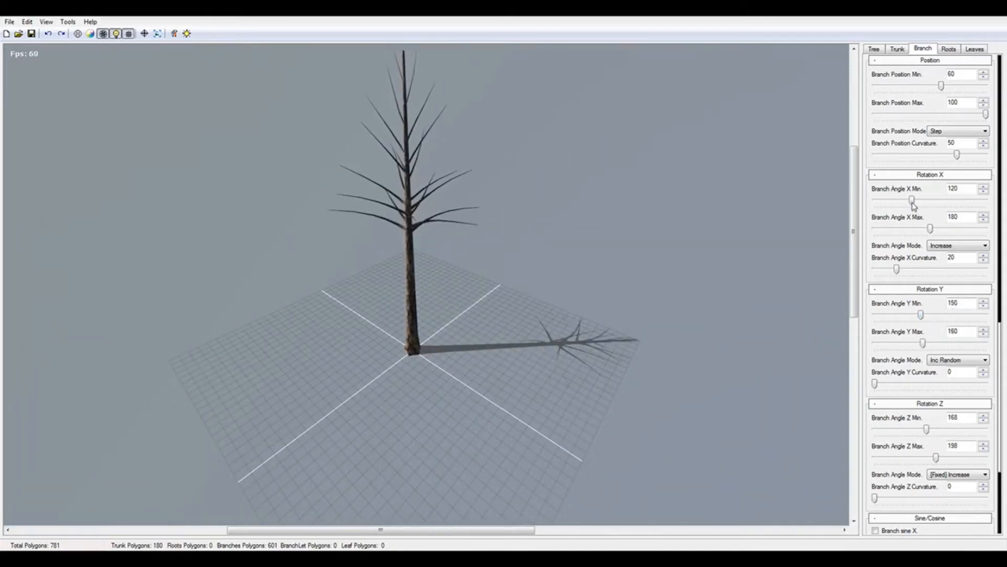
drag(911, 200, 919, 200)
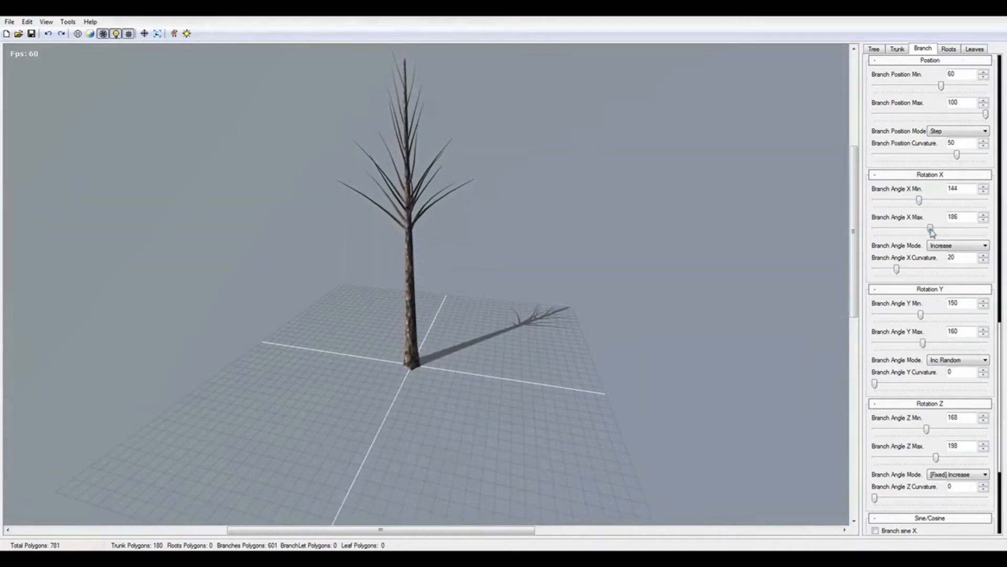
drag(929, 230, 941, 230)
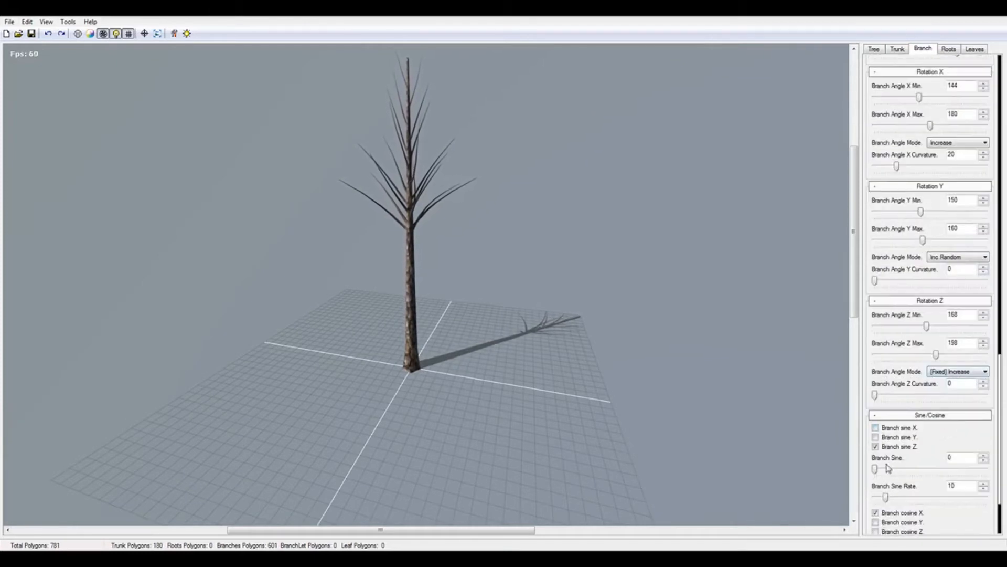
drag(875, 468, 939, 468)
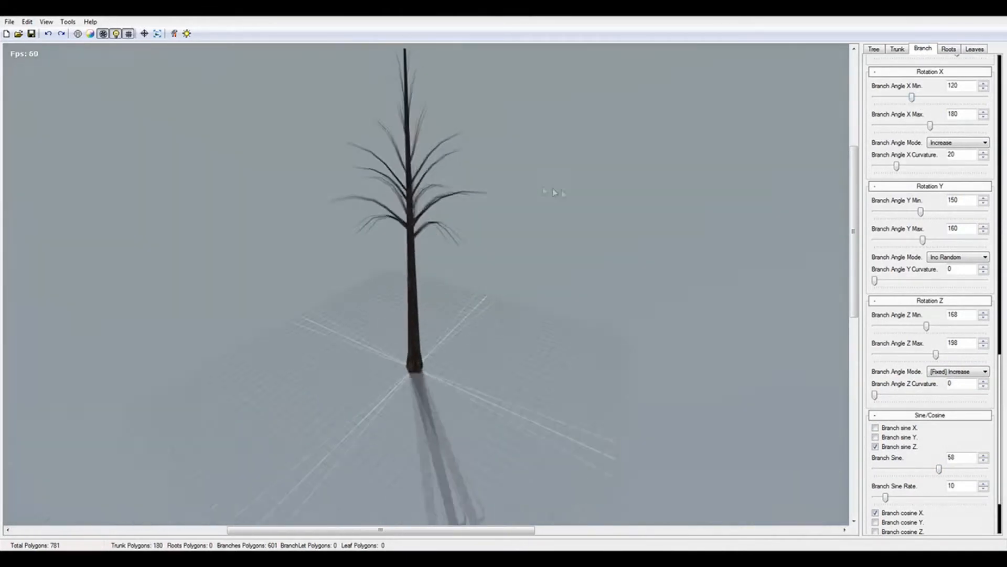
- Set Roots Count to 0 so the trunk base has no roots
click(949, 48)
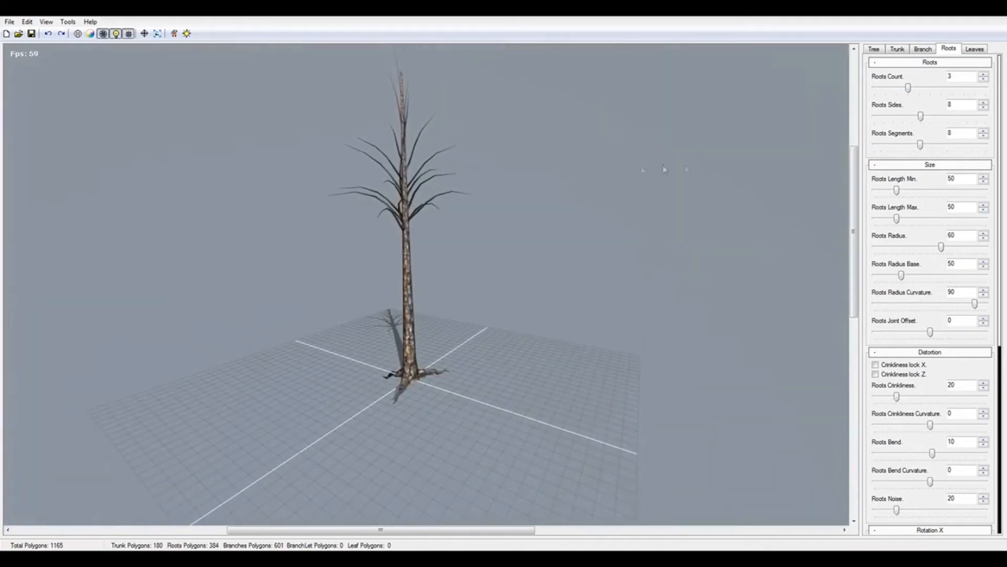
drag(909, 88, 875, 88)
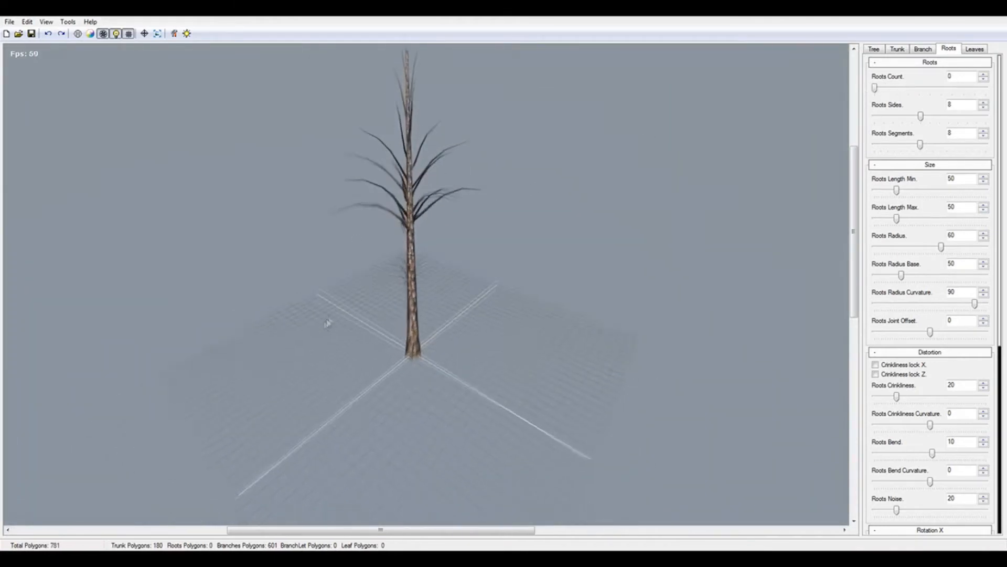
click(975, 49)
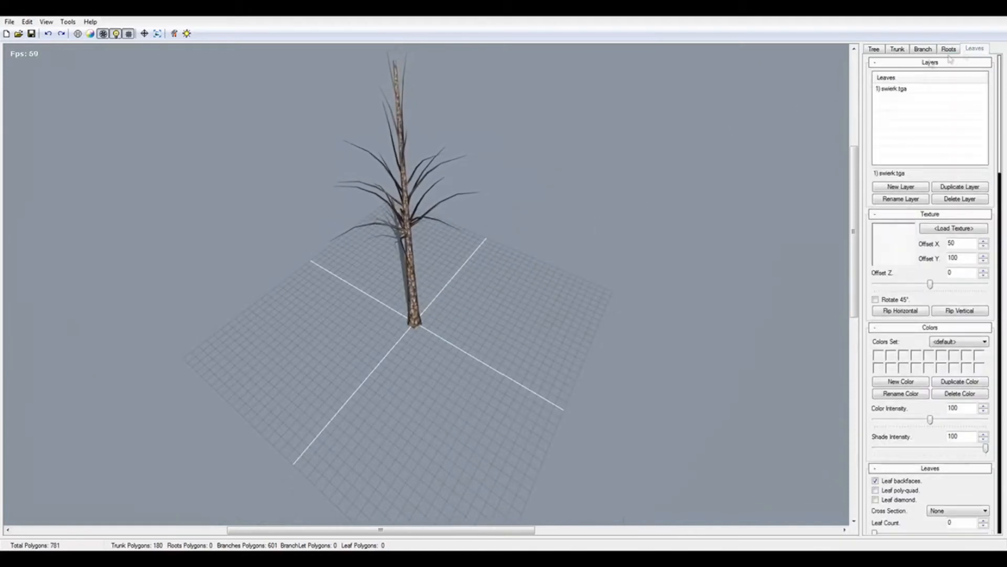
- Add a new empty leaf layer, select it, and bring up its texture chooser
click(900, 88)
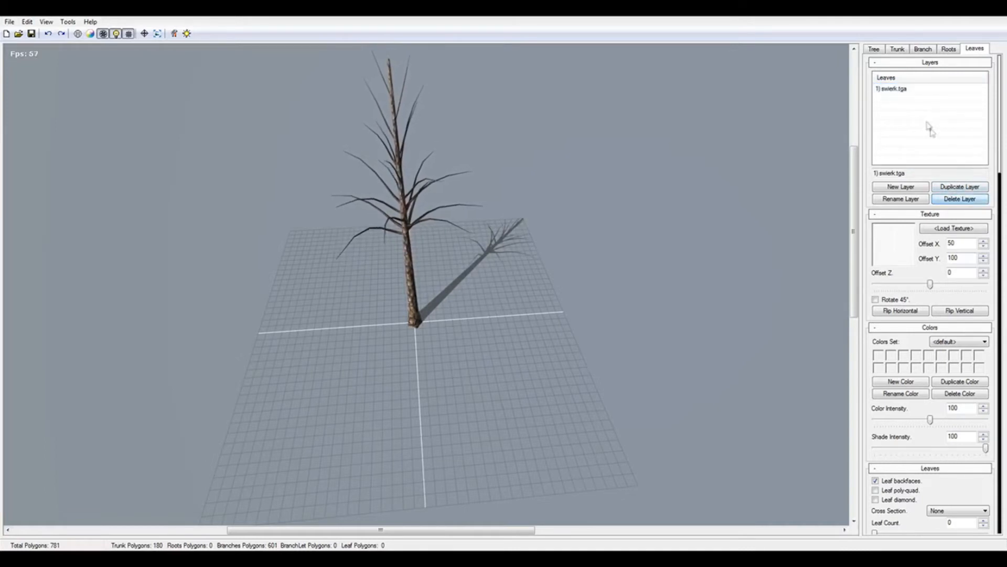
click(900, 187)
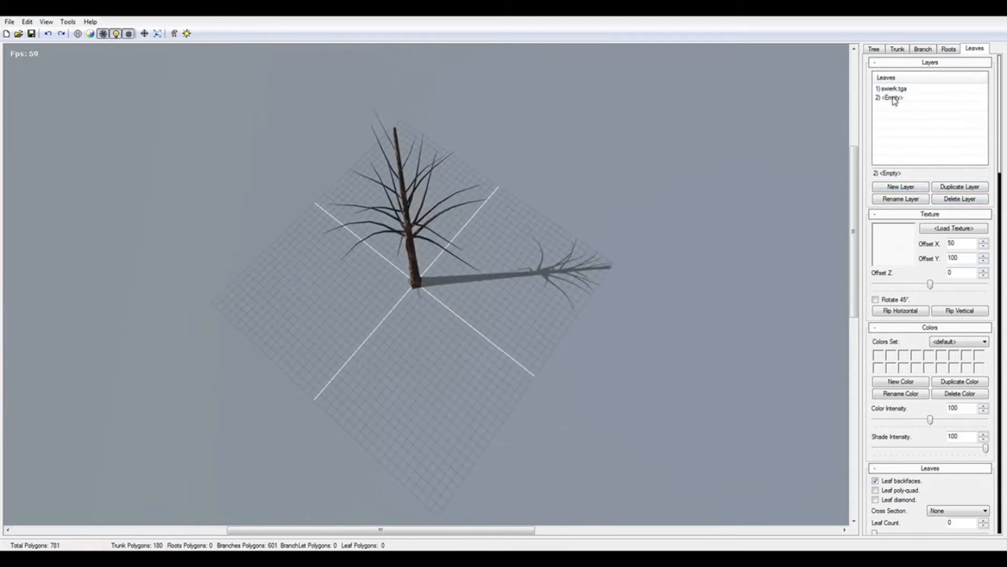
click(892, 97)
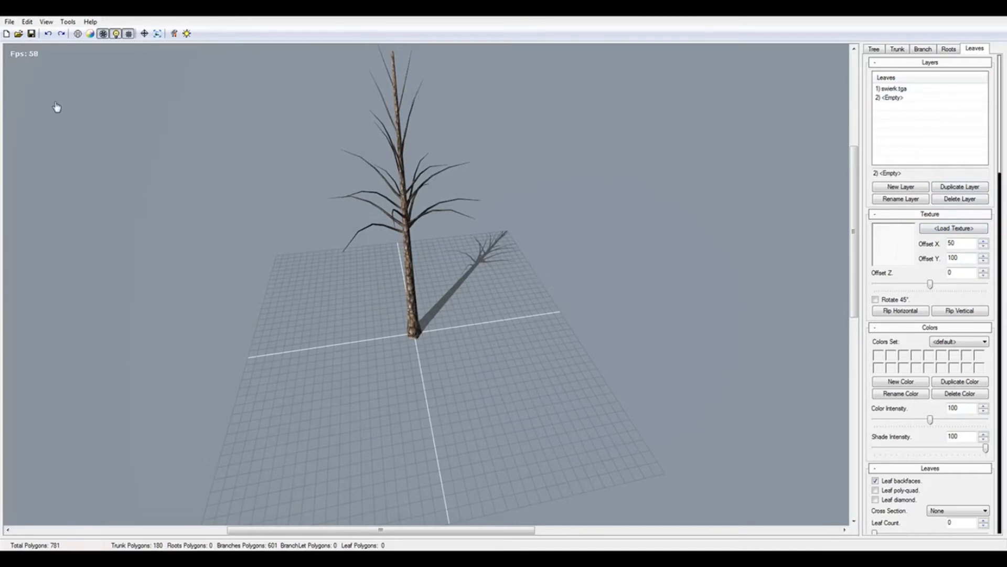
mouse_move(454, 108)
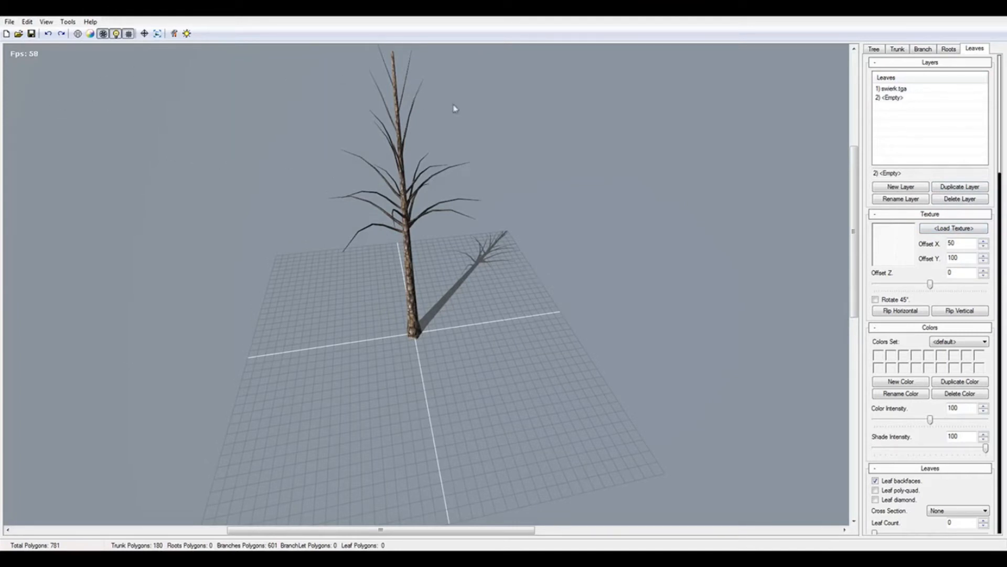
mouse_move(459, 123)
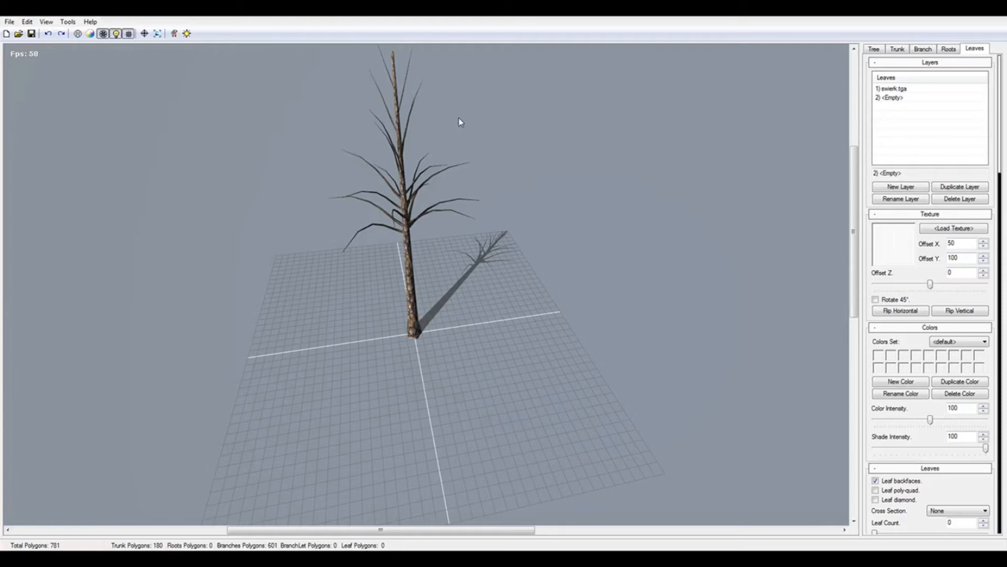
mouse_move(450, 372)
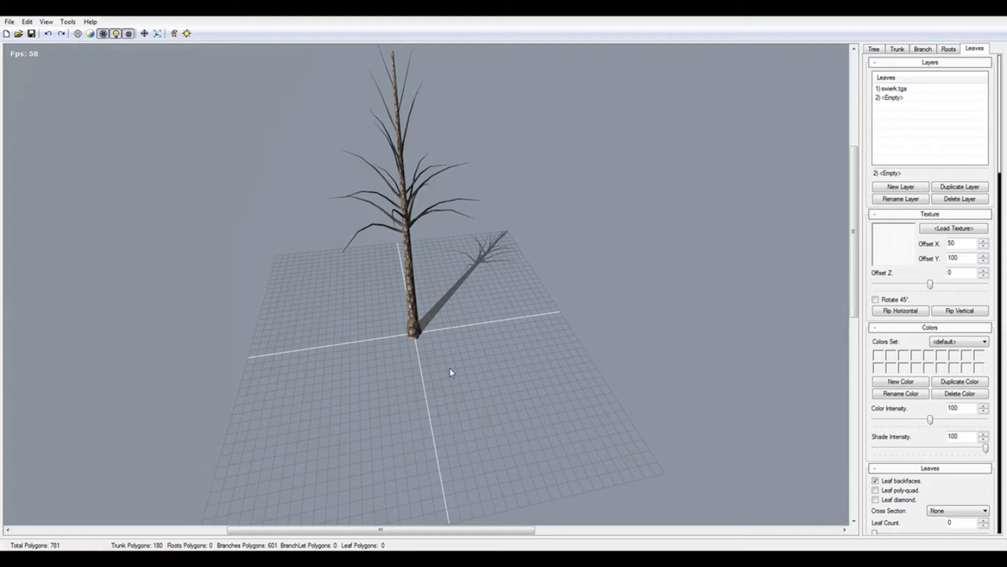
mouse_move(374, 279)
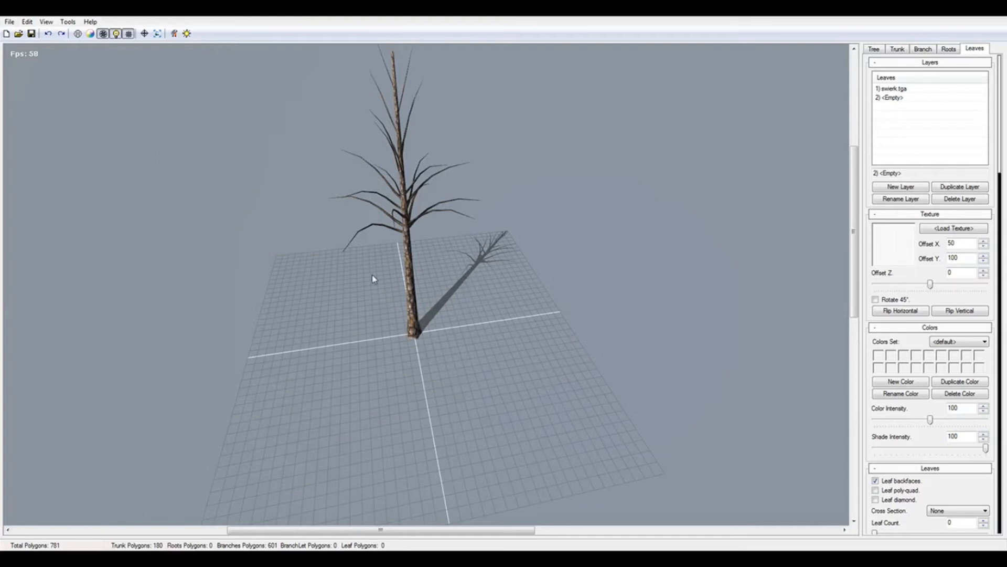
mouse_move(285, 249)
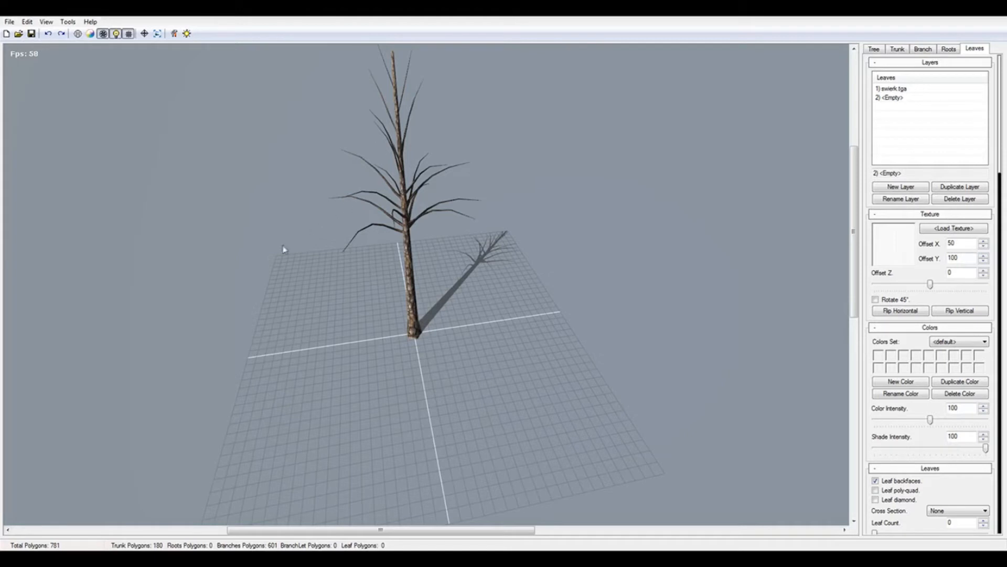
mouse_move(167, 195)
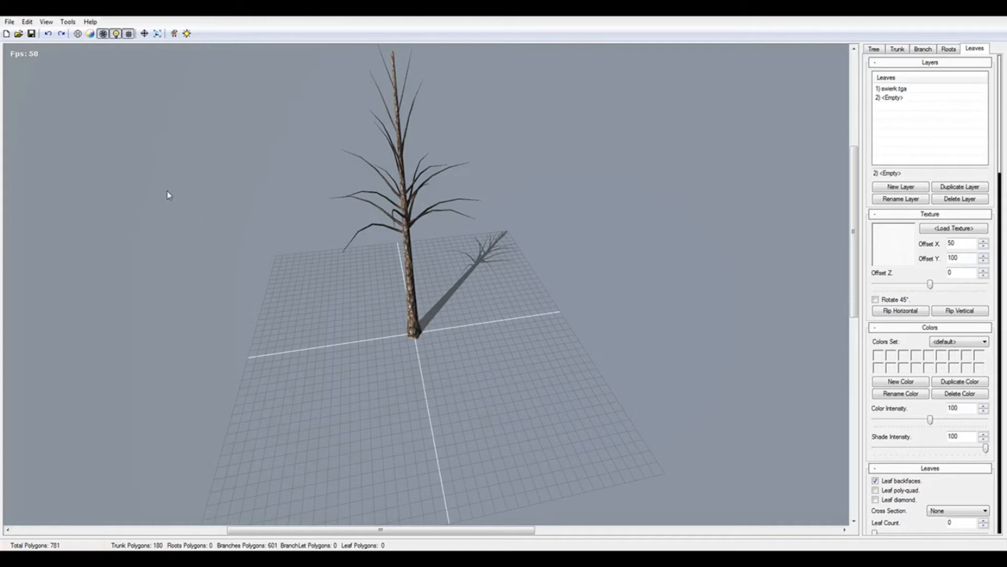
mouse_move(337, 452)
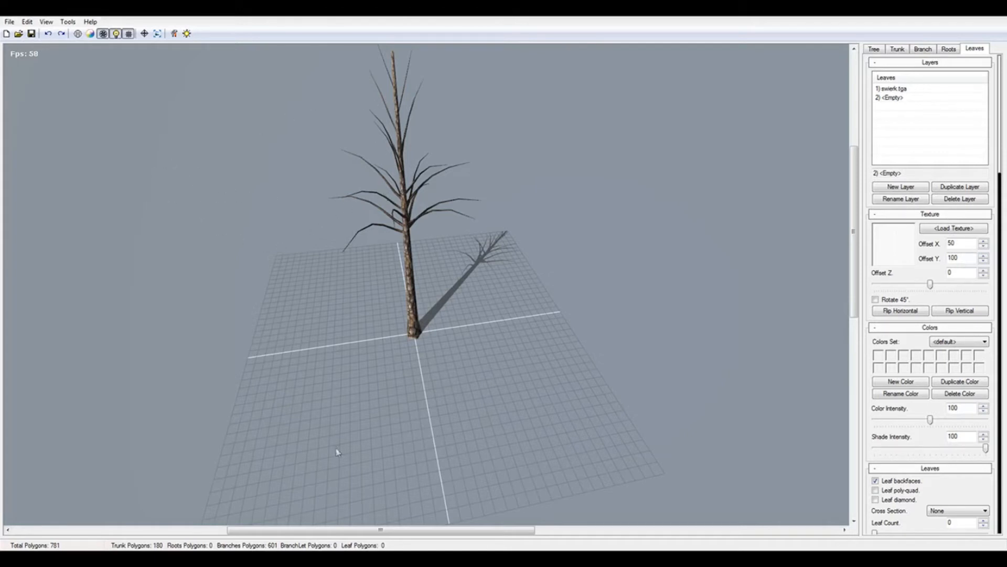
mouse_move(514, 286)
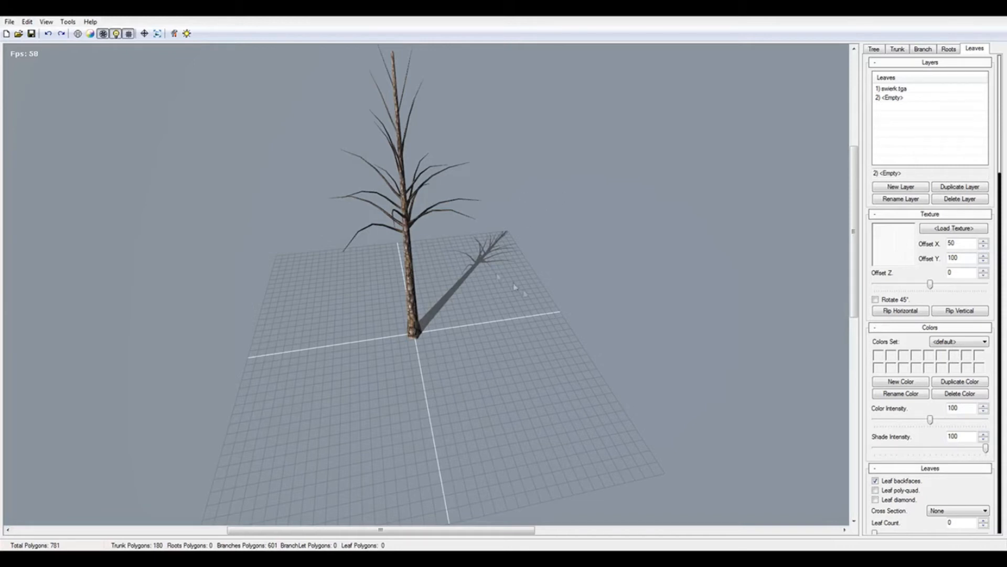
click(953, 228)
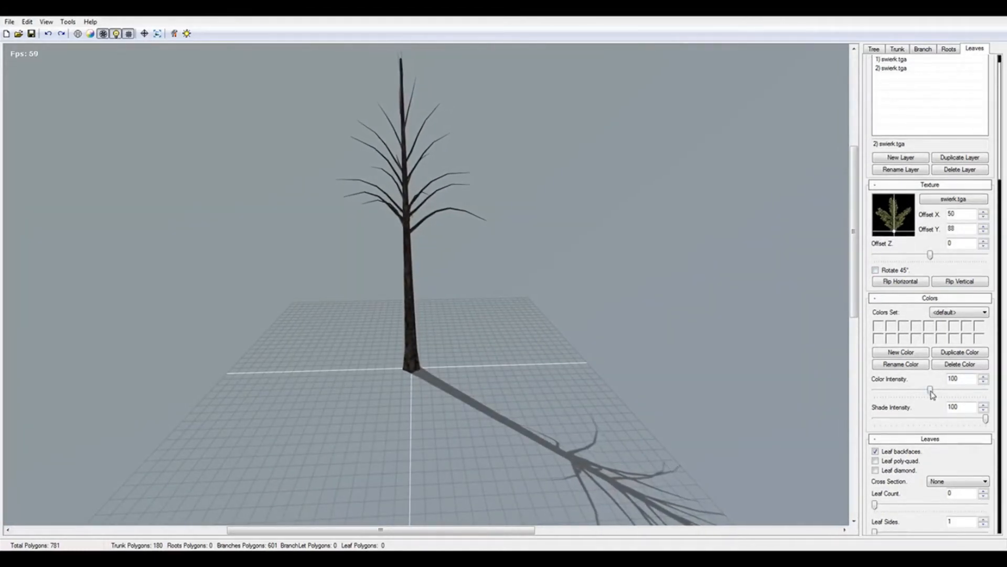
- With swierk.tga needles loaded, raise the leaf count to 80 so needles fill the branches
drag(875, 503, 886, 502)
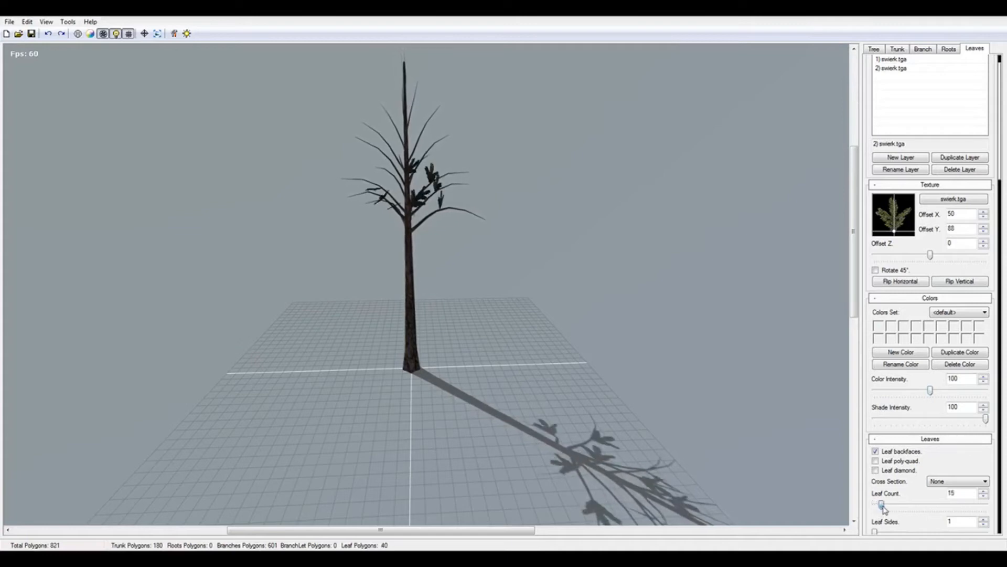
drag(883, 505, 909, 505)
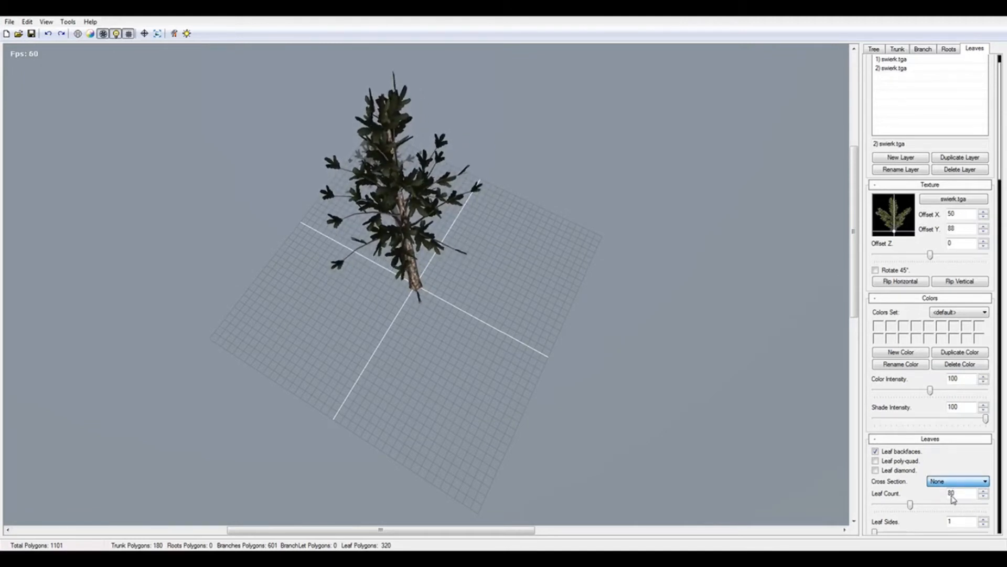
- Give the 80 needle leaves the Cross cross-section shape, doubling leaf polygons to 640
click(957, 480)
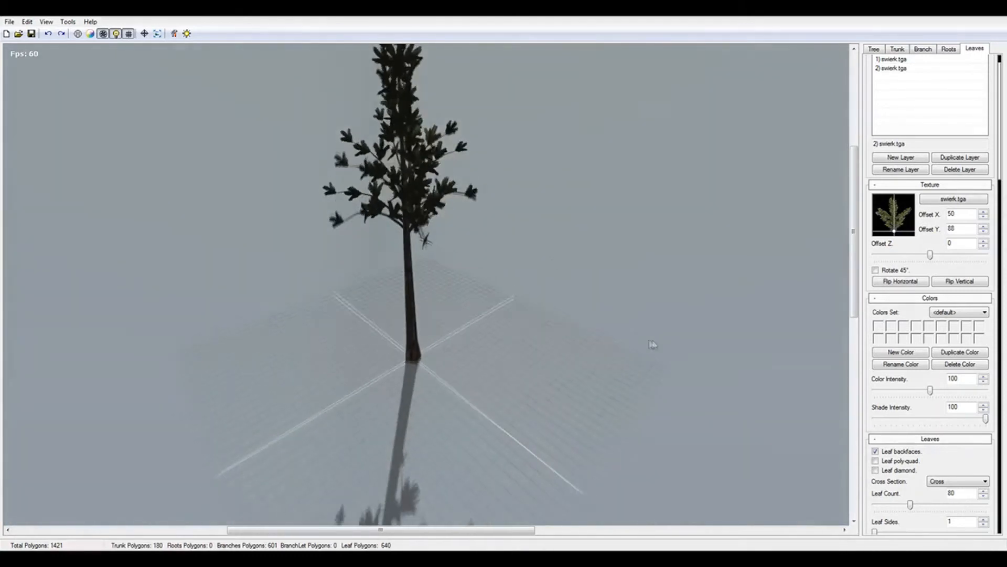
scroll(down, 3)
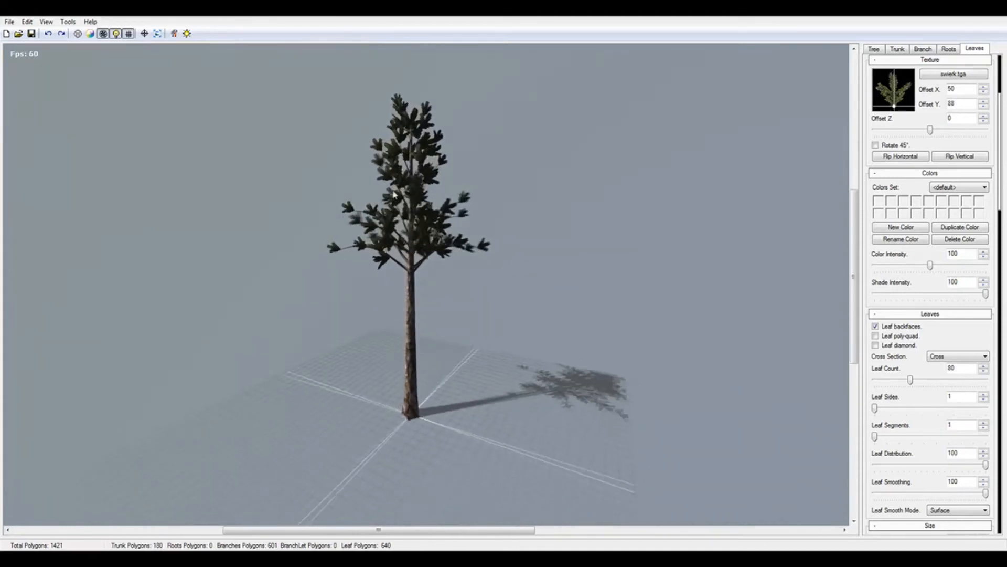
- Set leaf length to range from 40 to 50, keeping the total at 1421 polygons
scroll(down, 3)
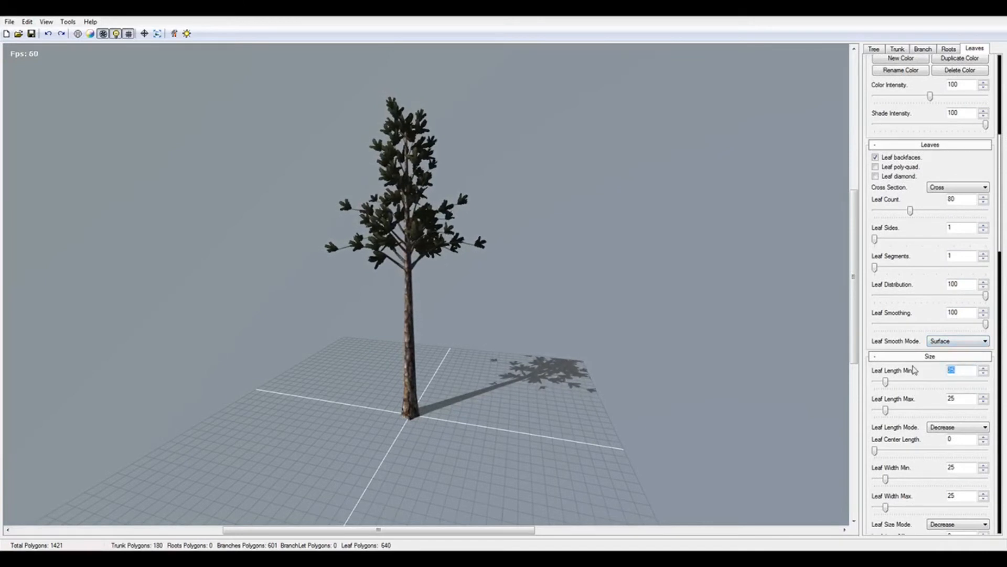
text(50)
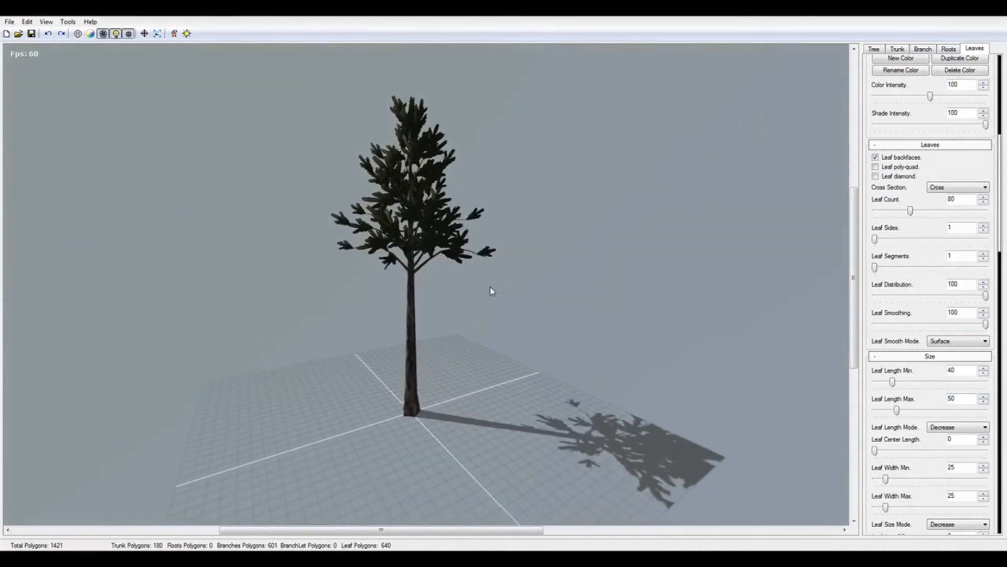
click(897, 49)
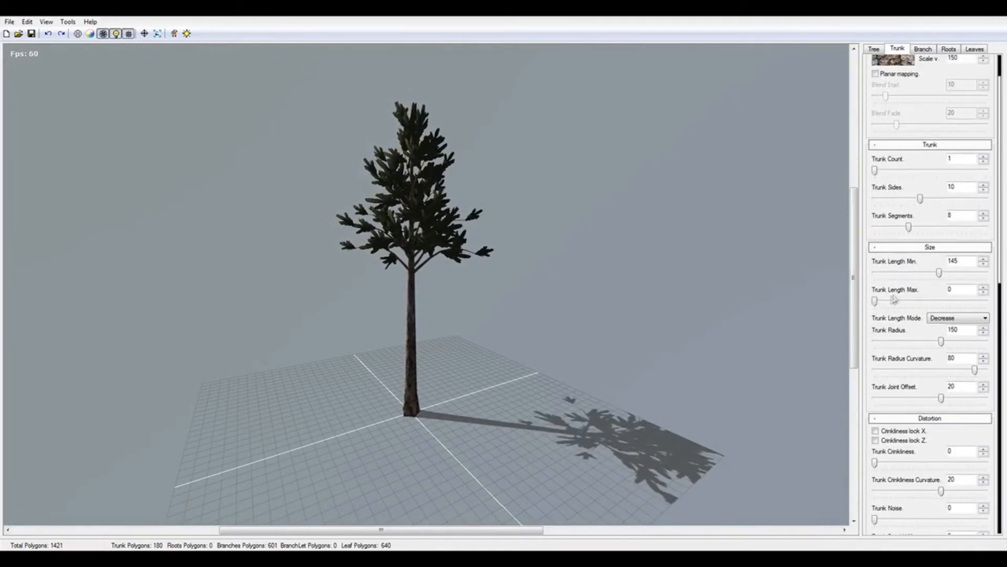
- Raise Trunk Length Max to 30 on the Trunk settings
drag(875, 300, 889, 300)
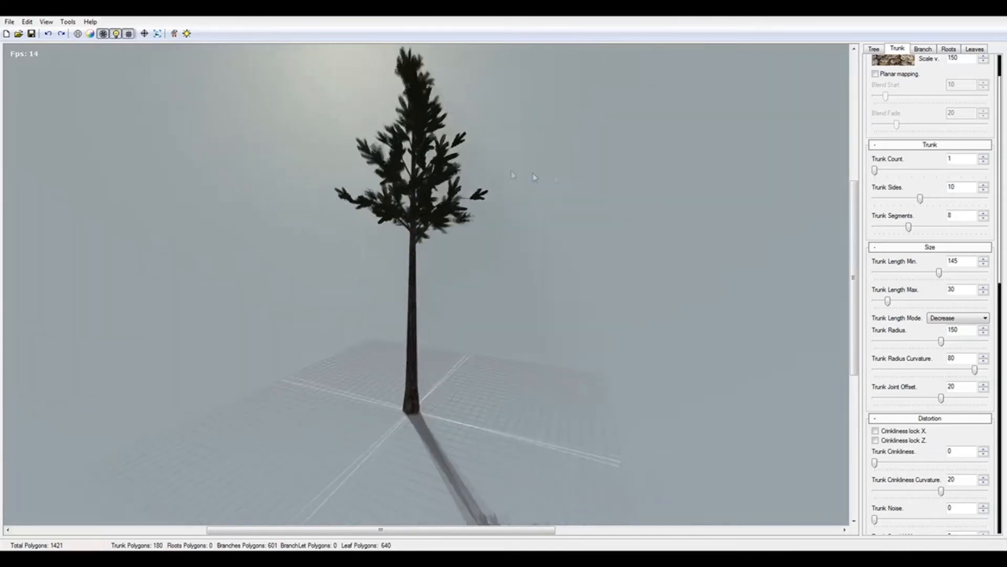
click(974, 49)
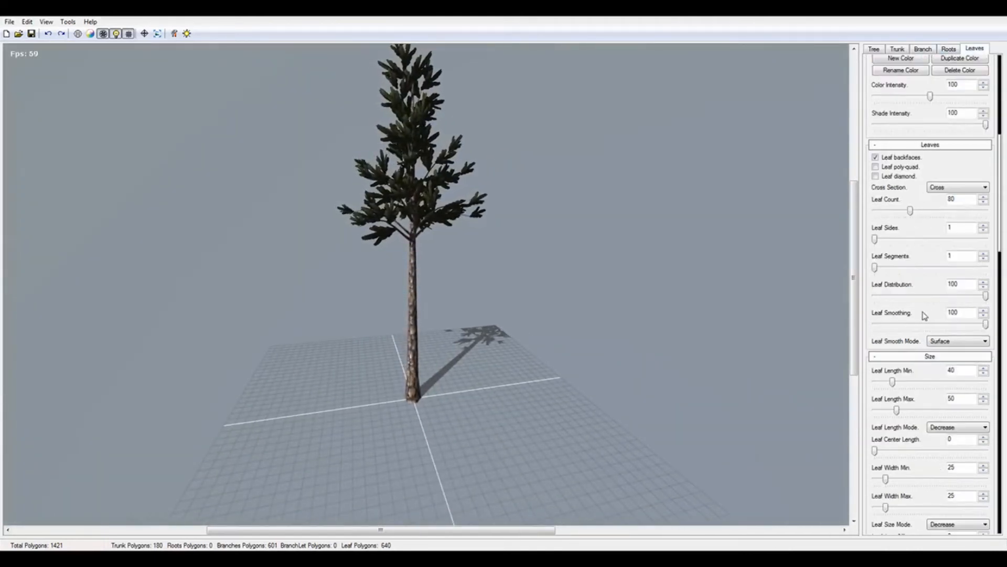
scroll(down, 3)
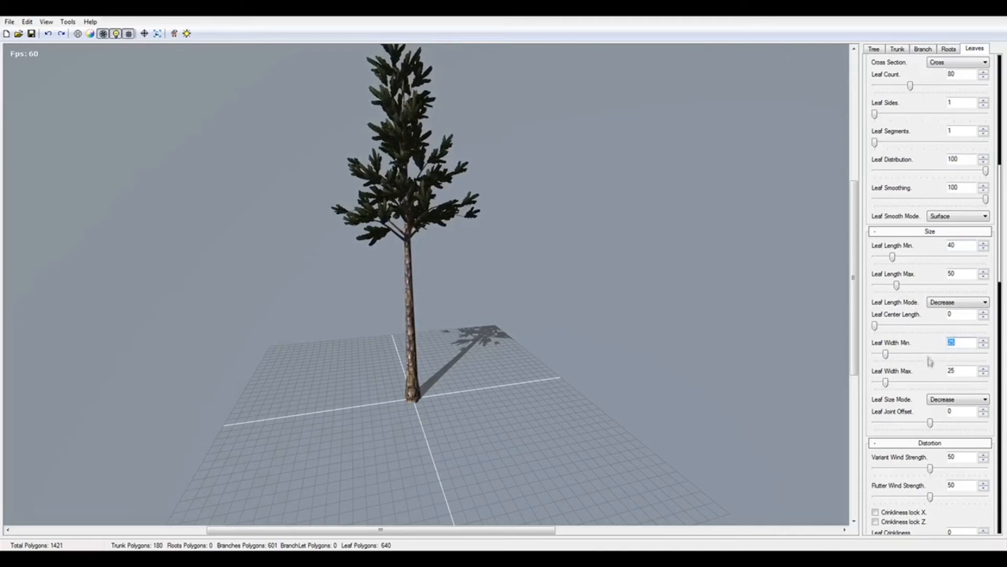
text(30)
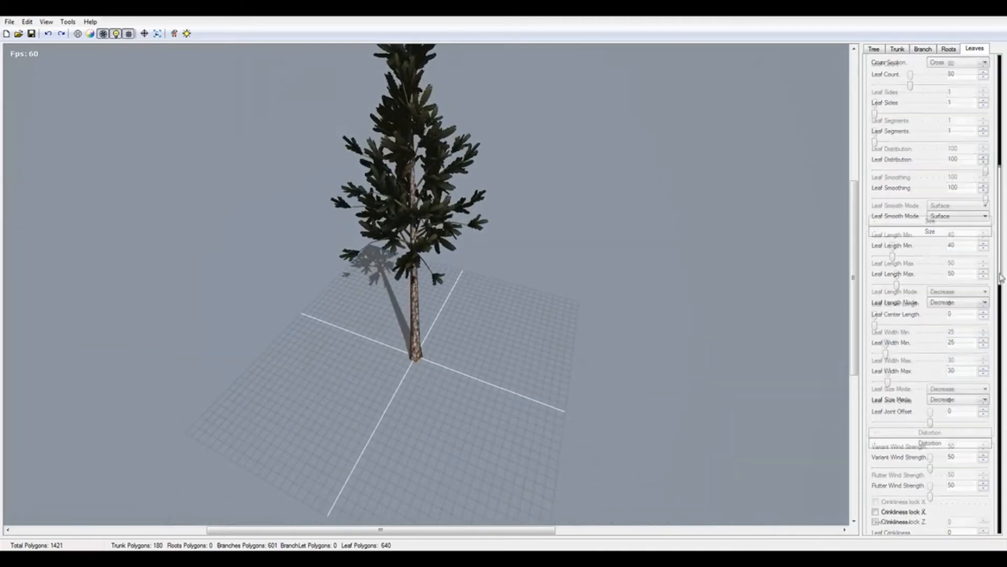
scroll(down, 3)
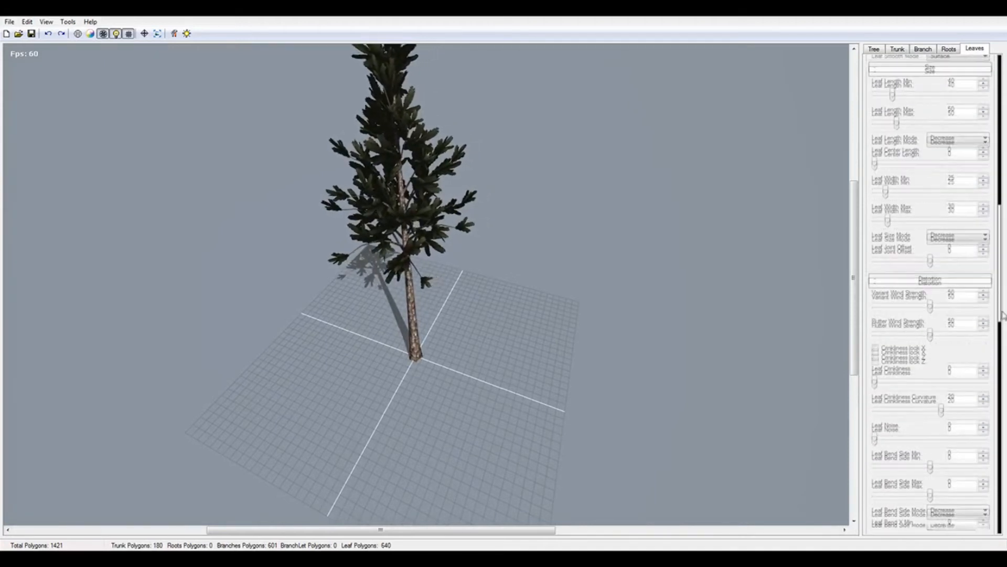
- Try attaching leaves to the trunk and branchlets, then settle on Branch attachment
scroll(down, 3)
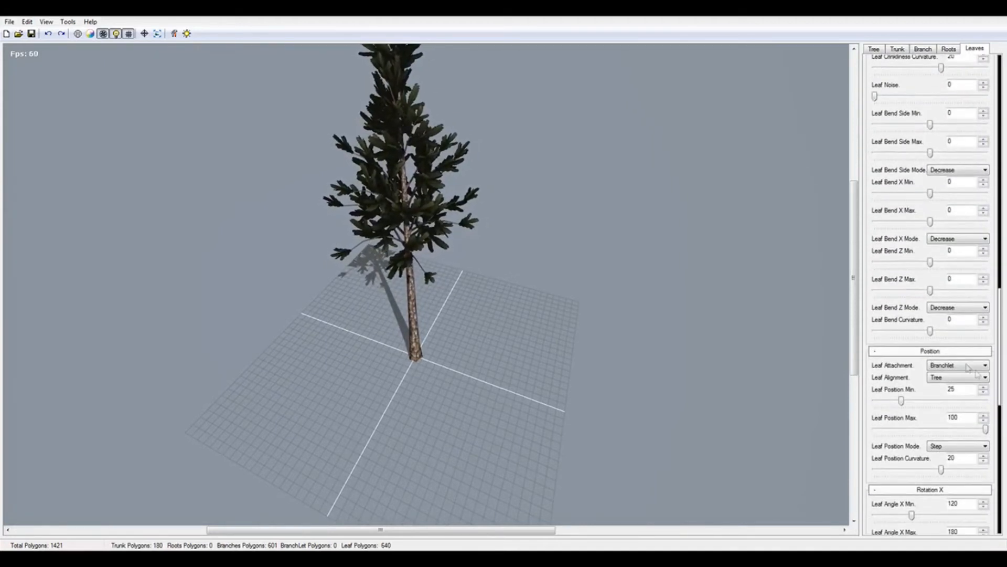
click(957, 365)
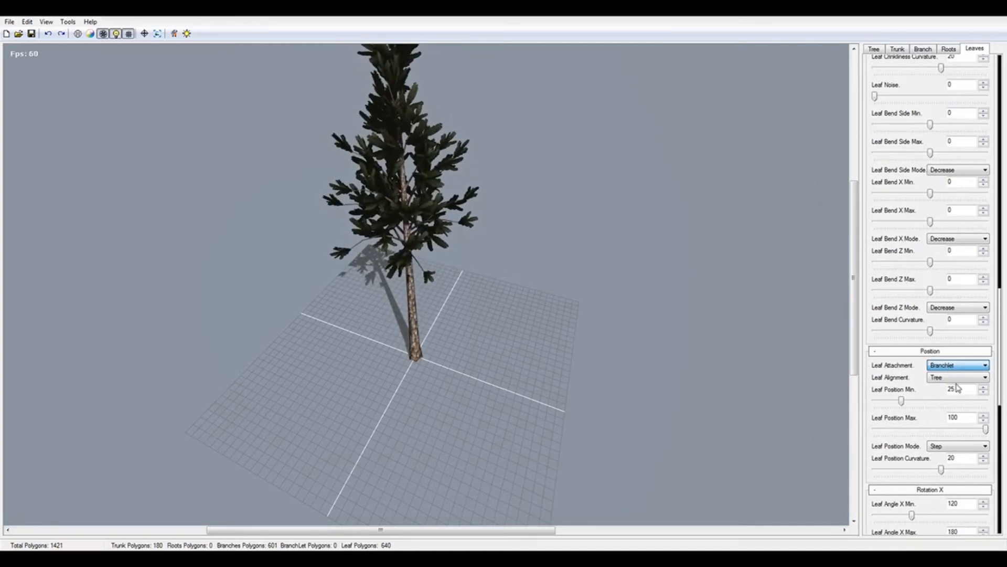
click(957, 365)
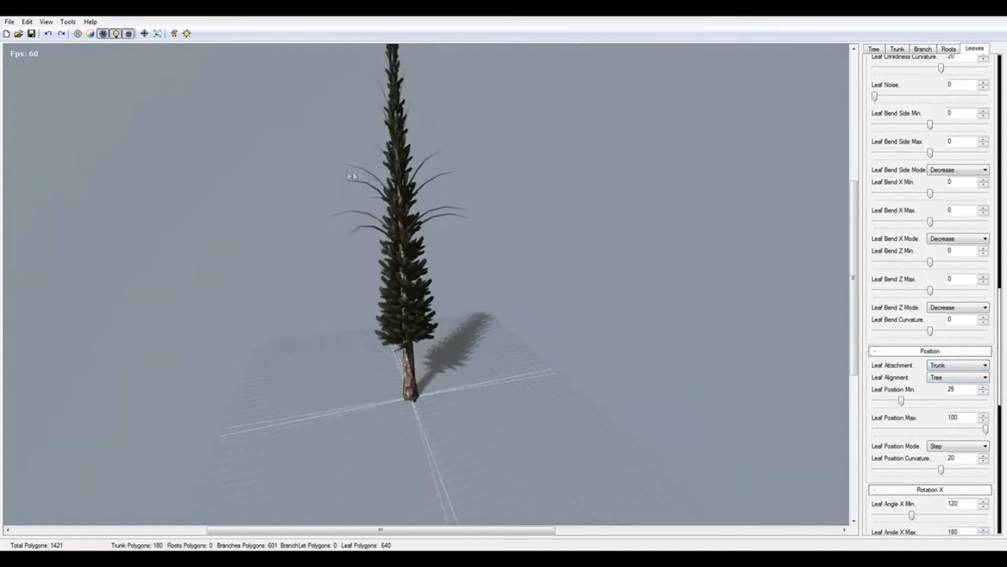
drag(350, 175, 391, 348)
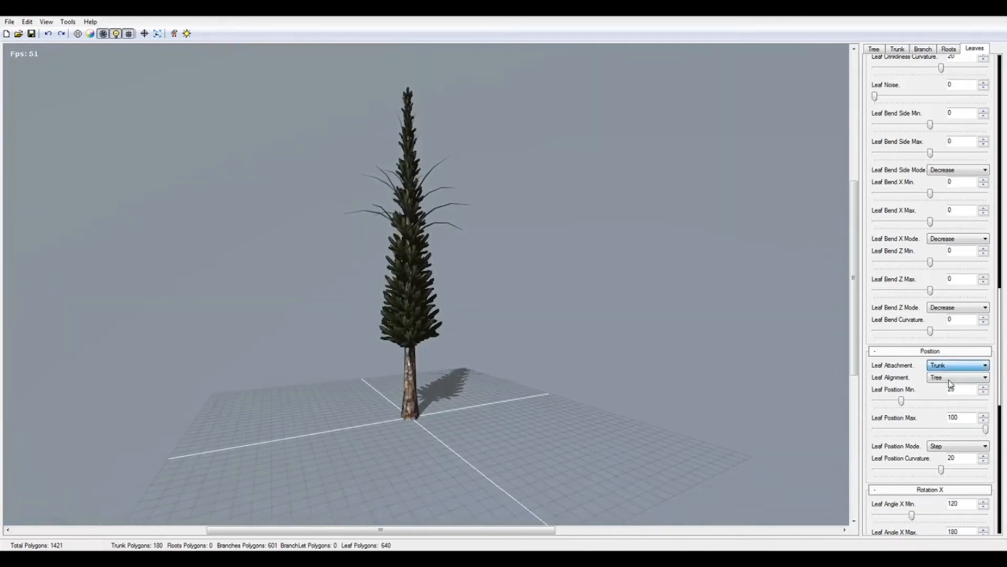
click(957, 366)
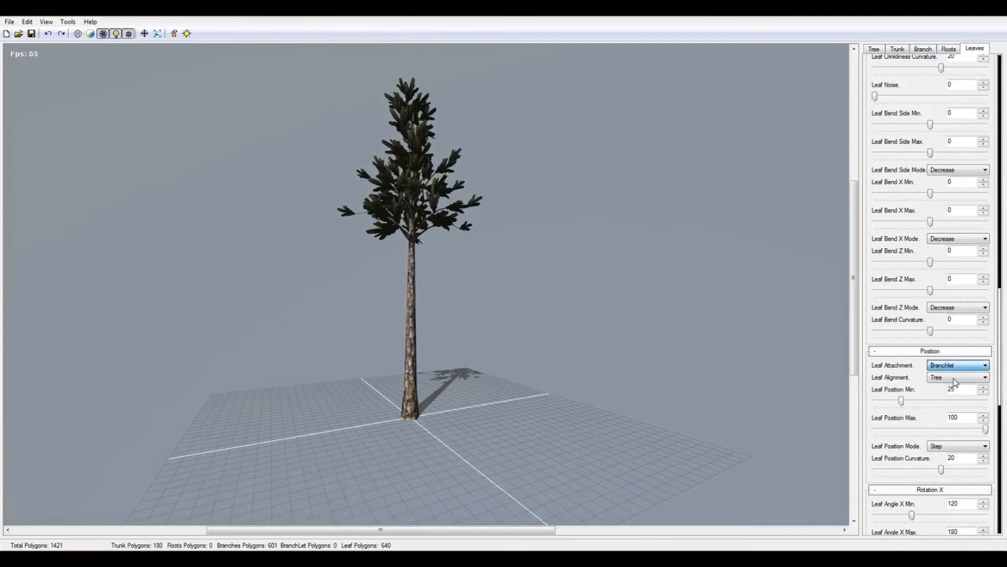
click(957, 365)
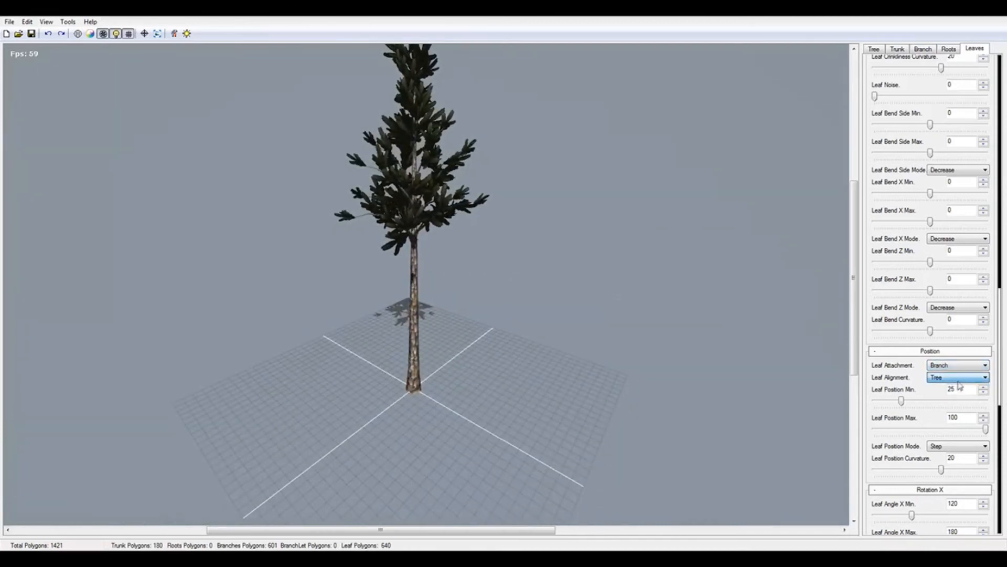
- Keep Tree leaf alignment after testing others, and set Leaf Position Min to 50
click(957, 377)
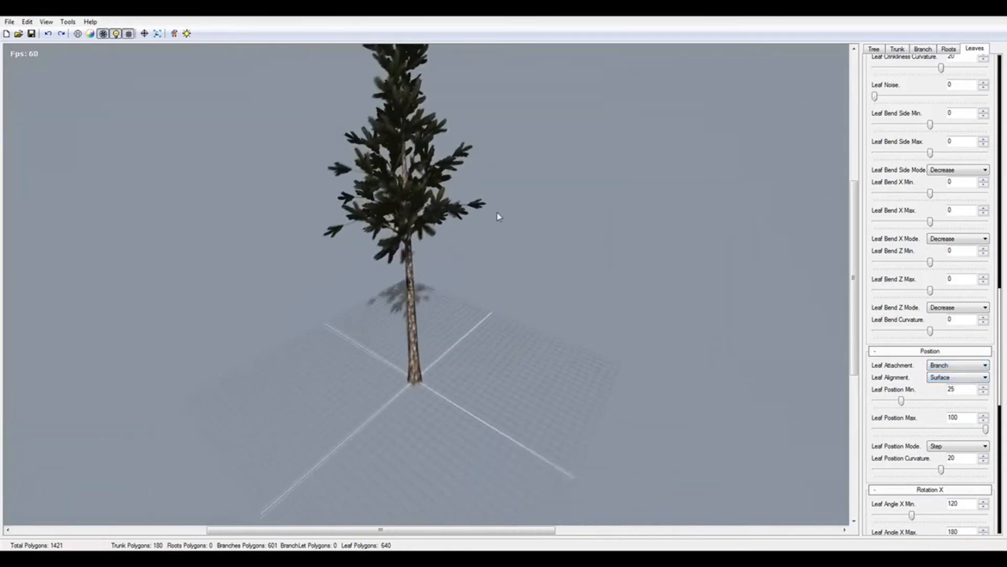
click(957, 377)
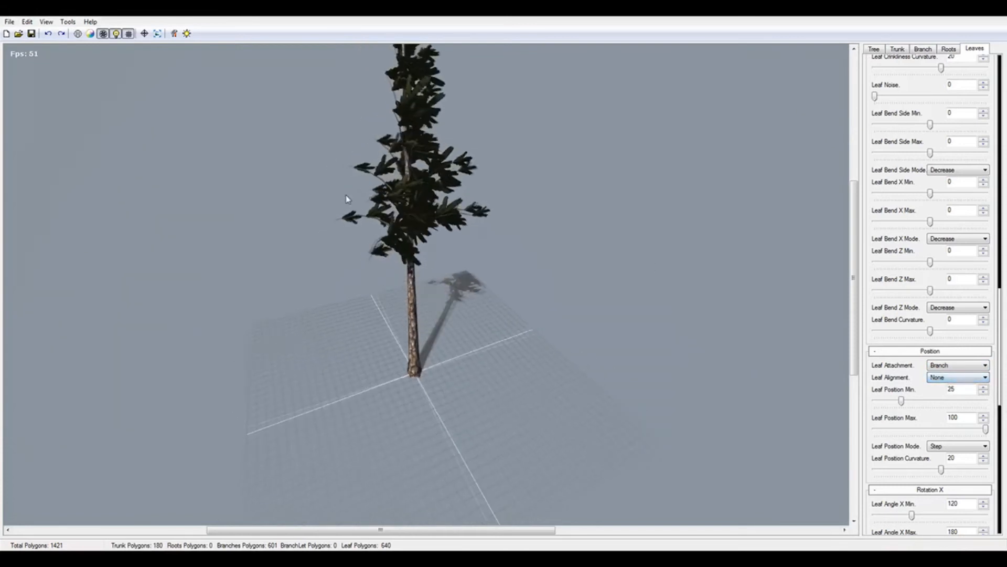
click(956, 377)
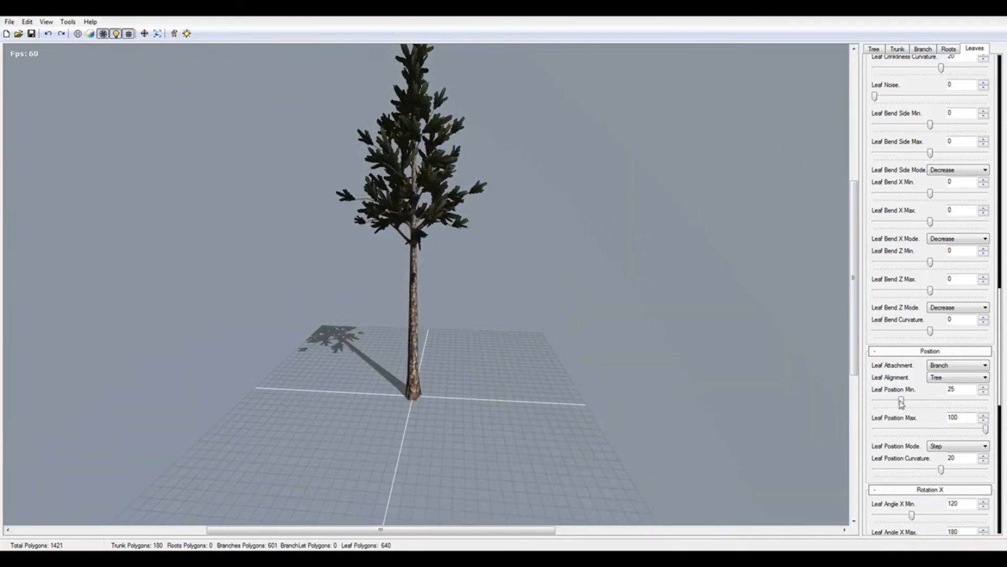
drag(899, 400, 927, 400)
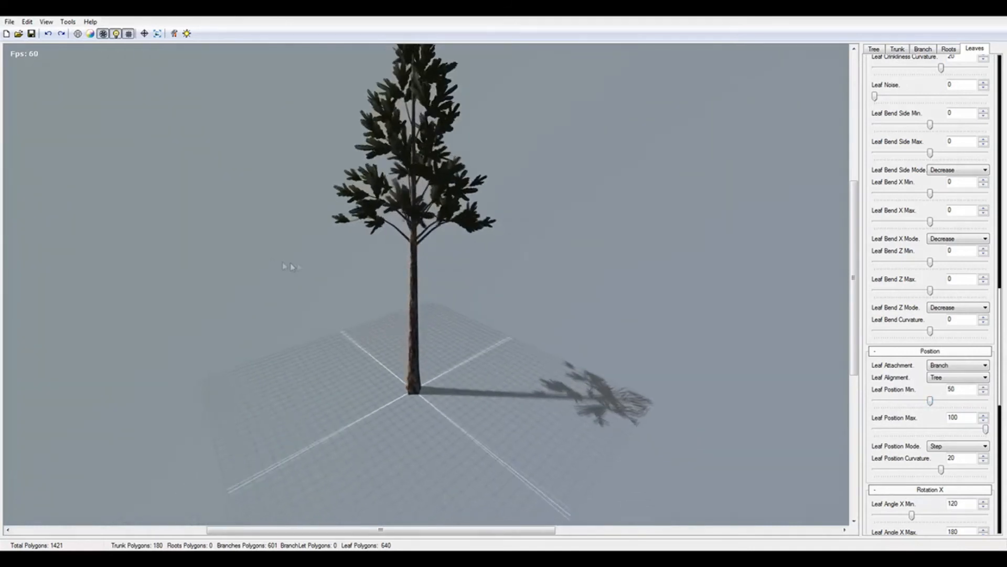
scroll(down, 3)
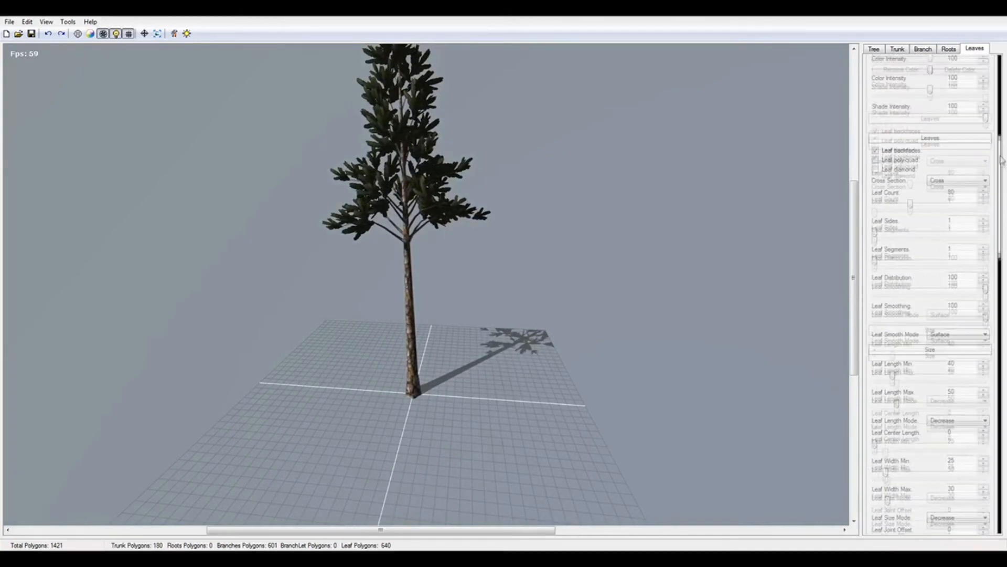
- Raise Leaf Count to 150, bringing the tree to 1981 polygons
text(15)
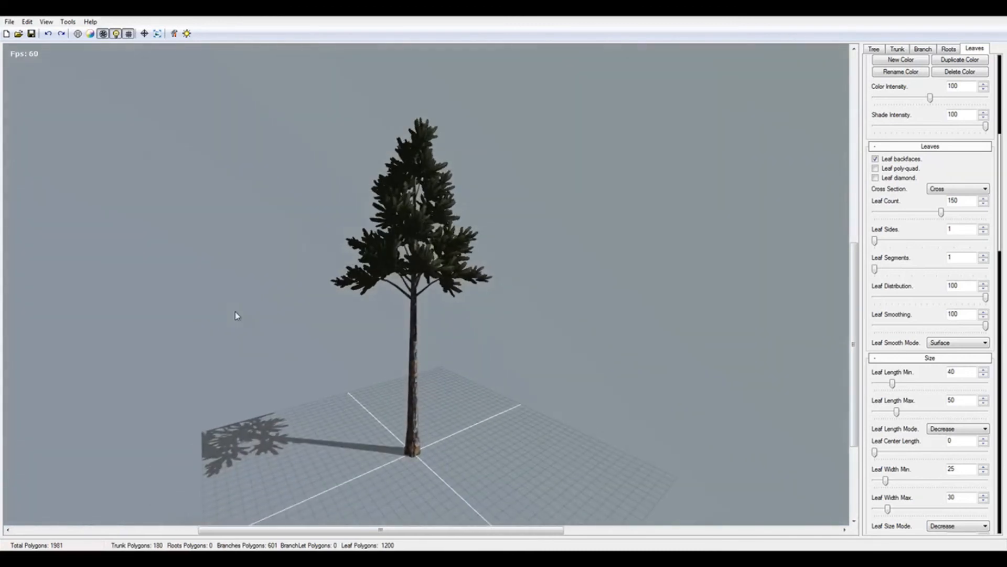
click(922, 48)
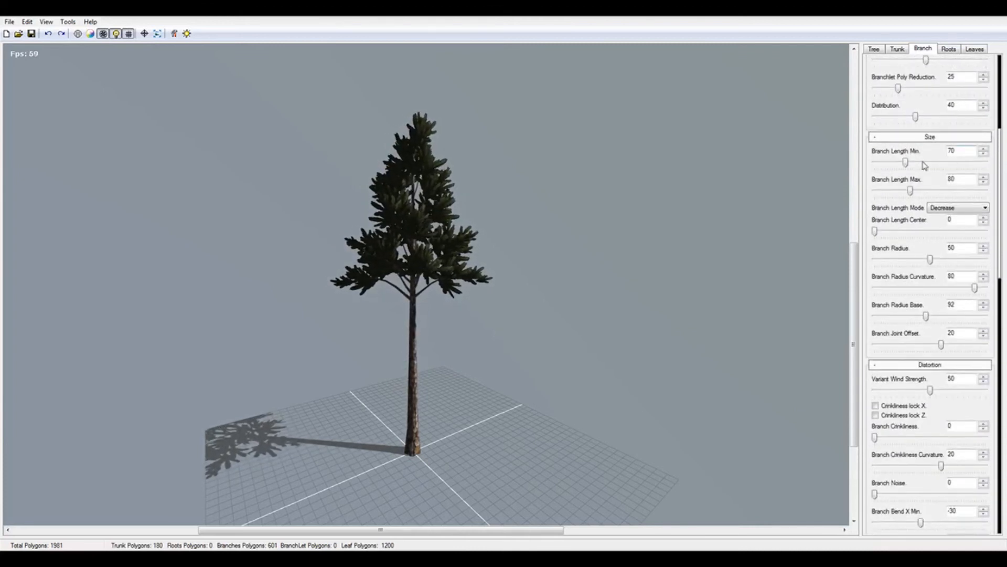
- Set Branch Length Min to 50 and Branch Length Max to 70
text(50)
text(60)
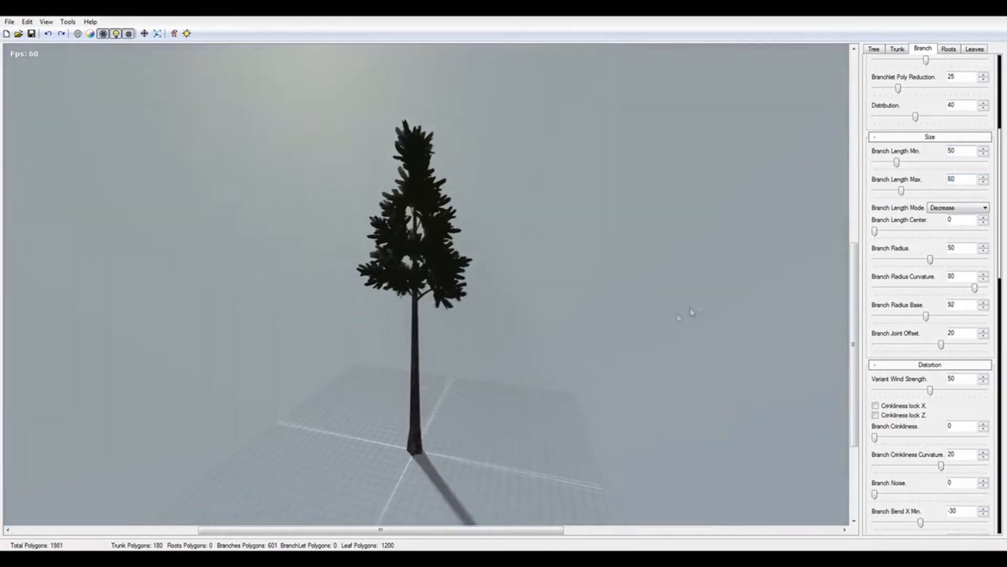
click(983, 176)
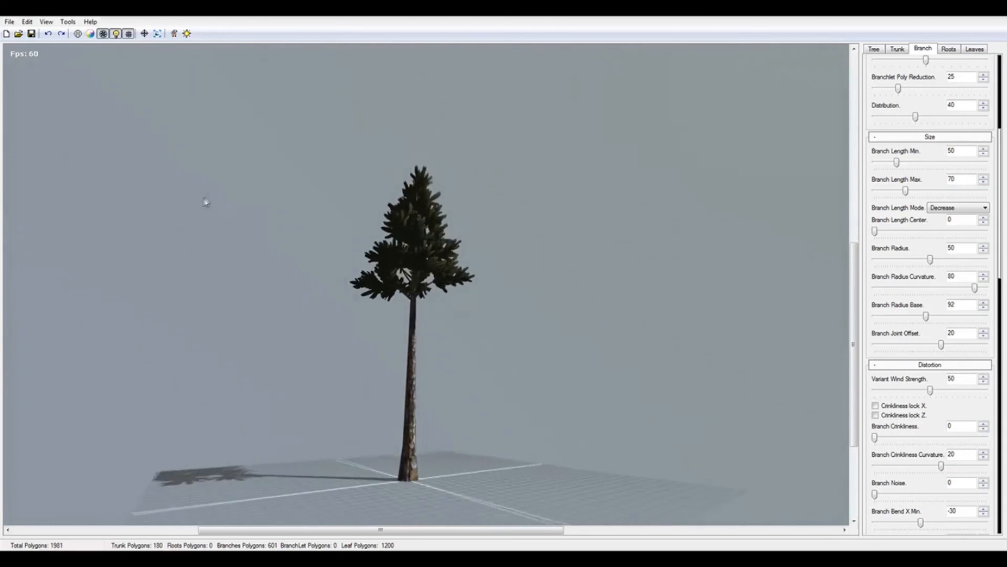
click(974, 49)
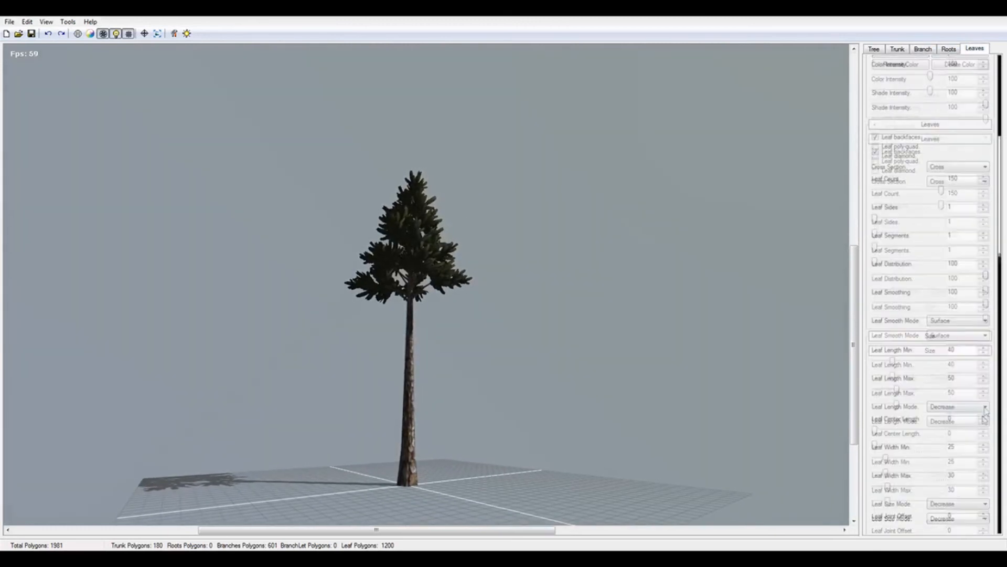
- Adjust Leaf Position Min, trying values before settling on 30
scroll(down, 3)
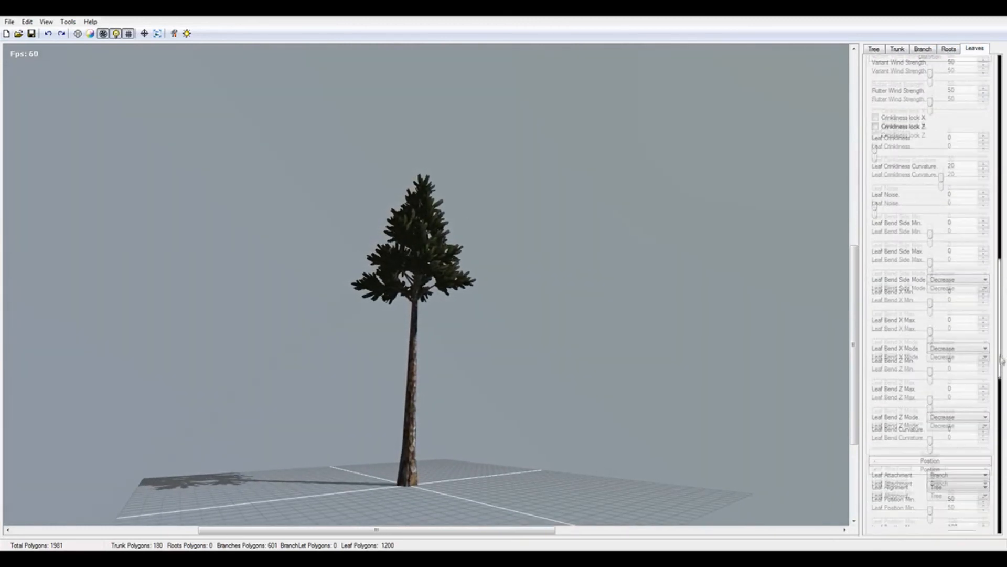
scroll(down, 3)
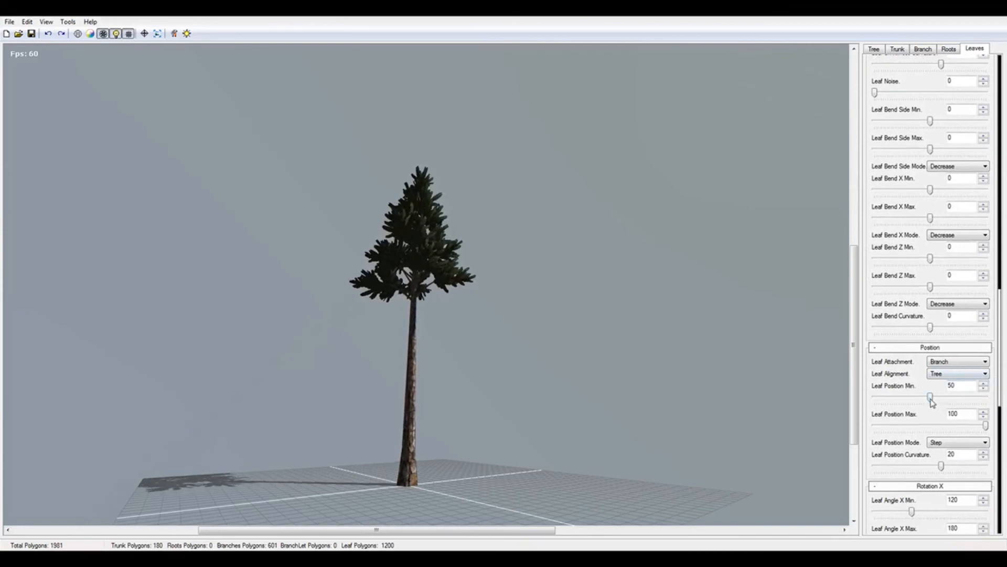
drag(930, 397, 944, 396)
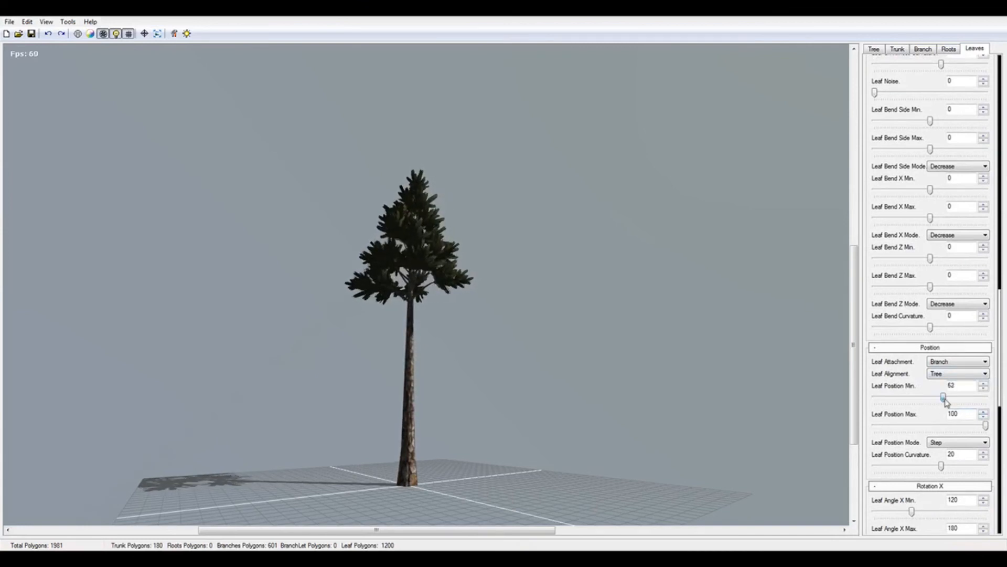
drag(944, 397, 906, 396)
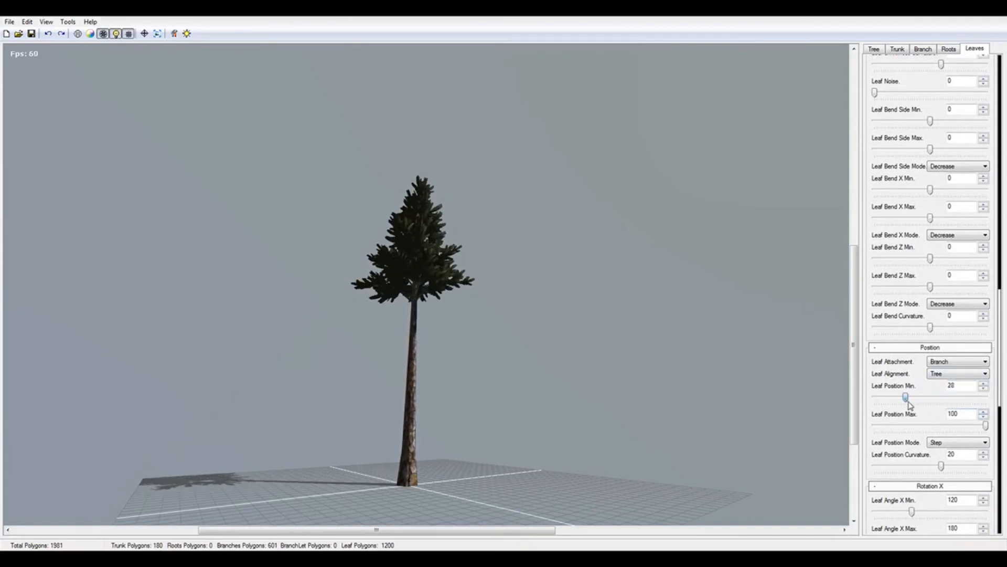
drag(906, 397, 909, 397)
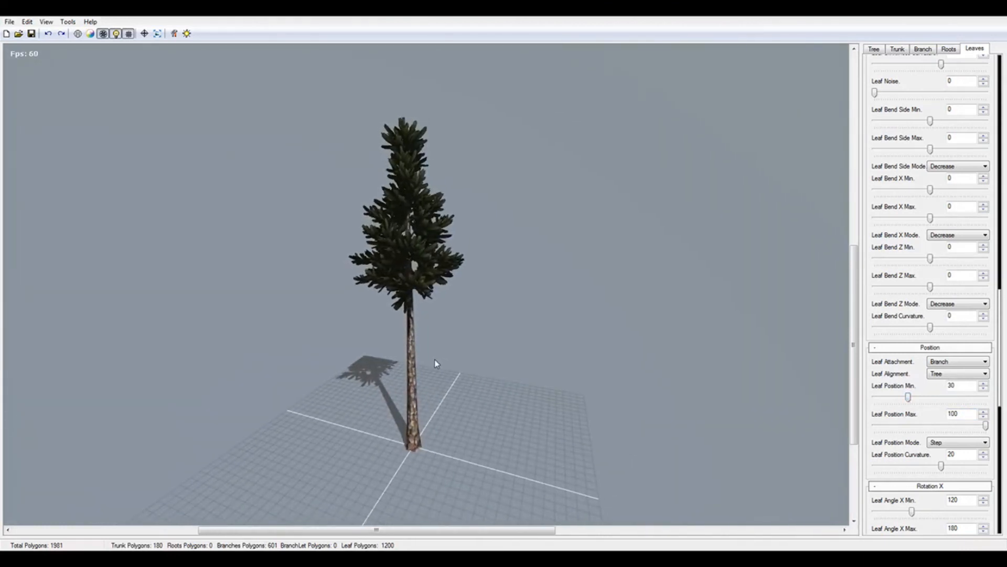
mouse_move(671, 135)
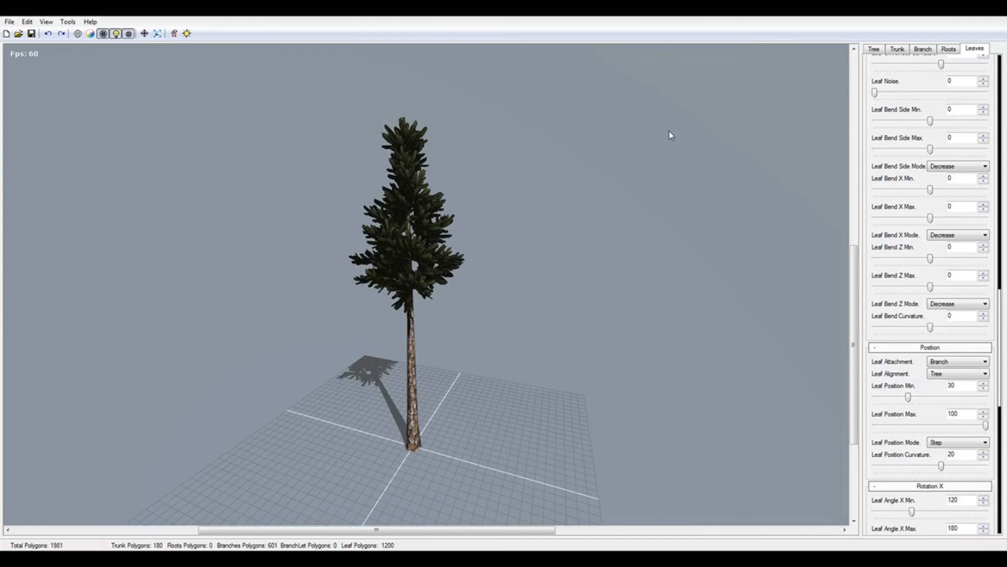